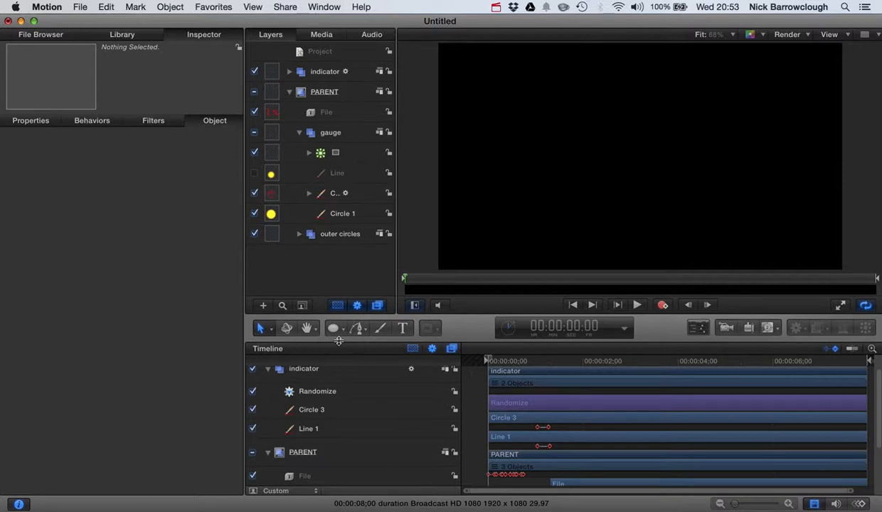
- Collapse the gauge and PARENT groups in the Layers list while previewing the dial animation
drag(489, 362, 569, 362)
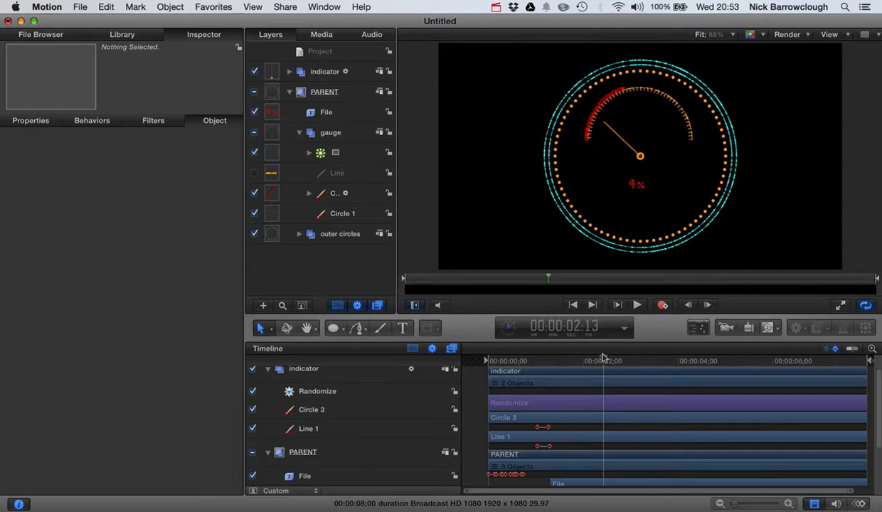
click(298, 132)
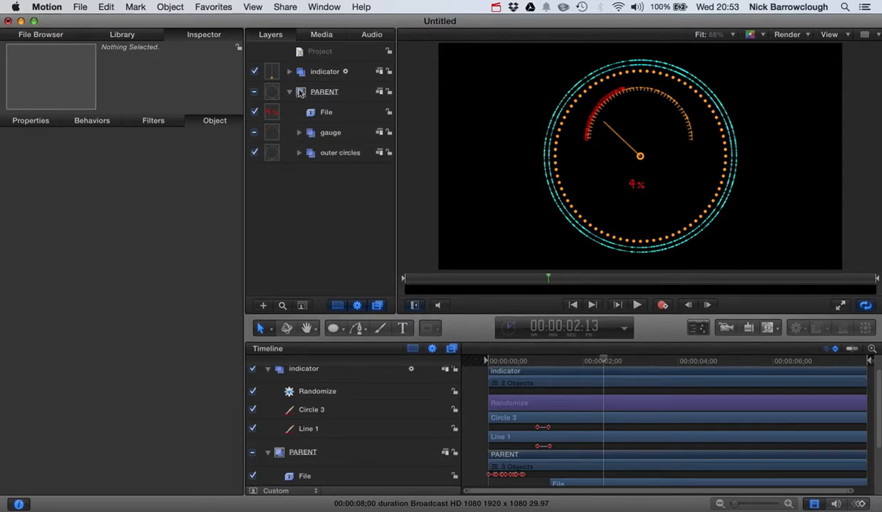
click(324, 91)
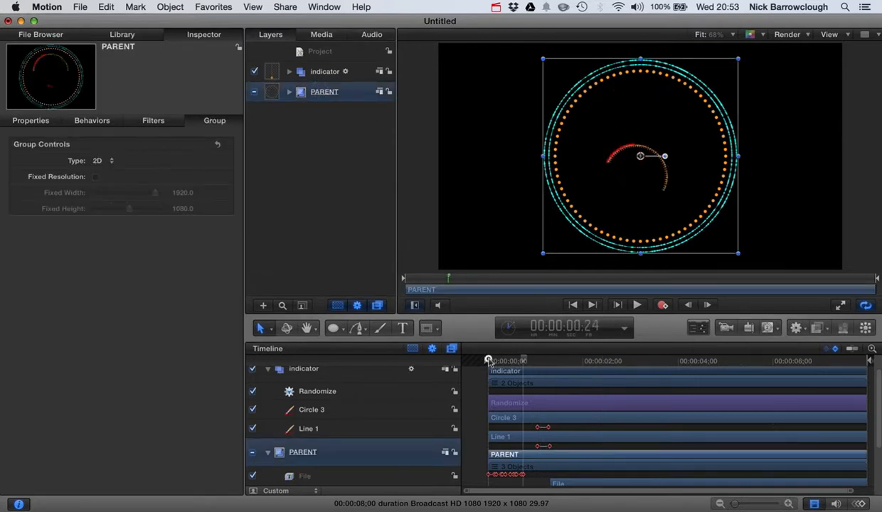
drag(488, 362, 558, 361)
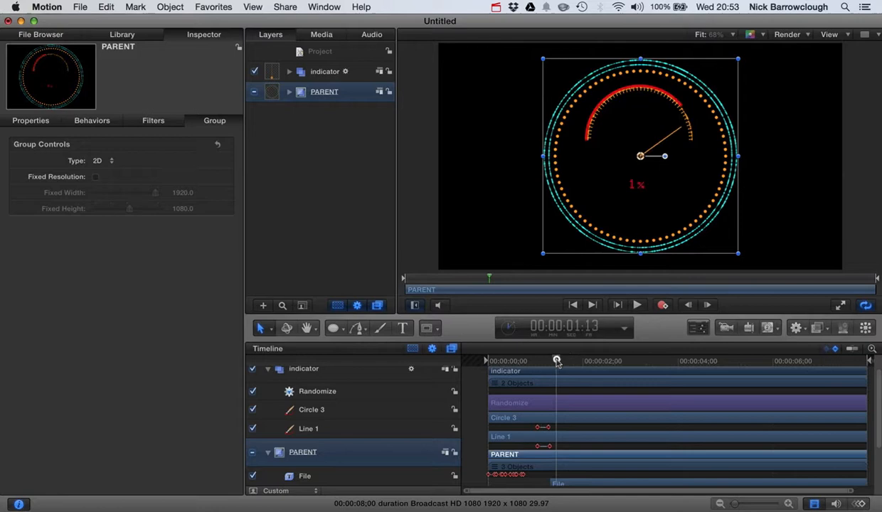
drag(558, 361, 552, 362)
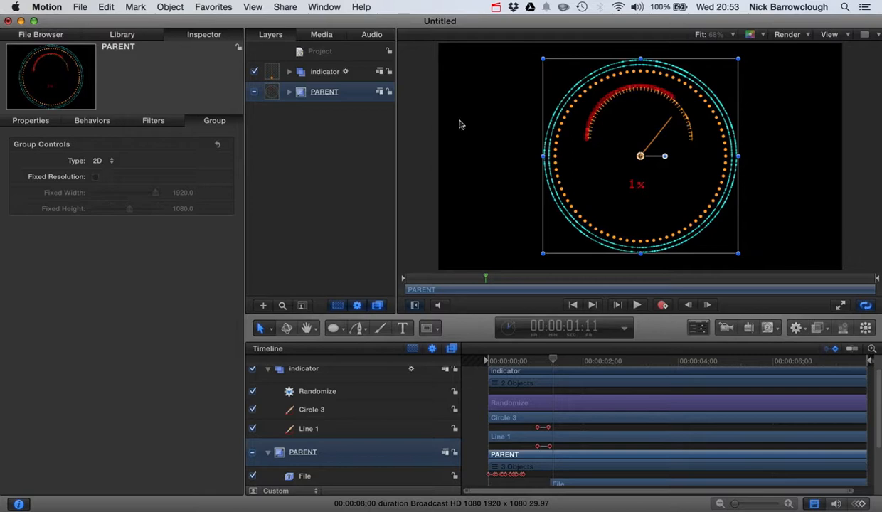
- Nest the indicator group inside the PARENT group
click(324, 71)
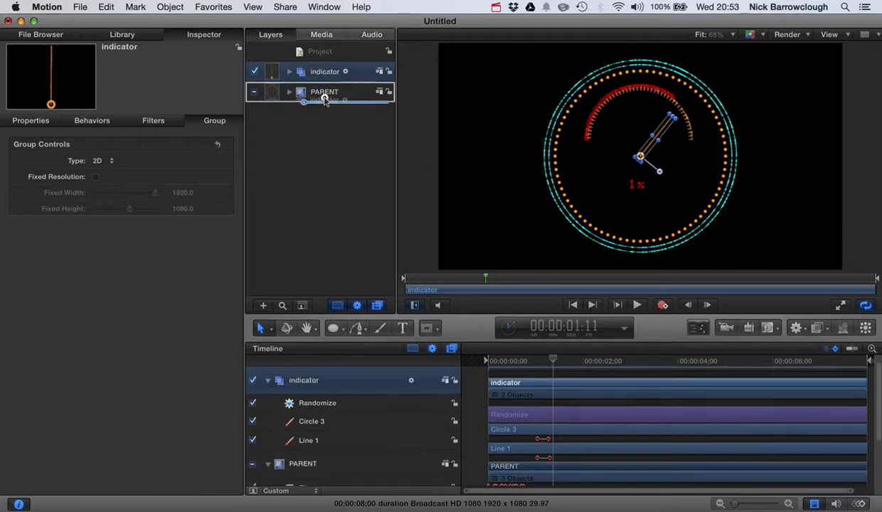
click(289, 92)
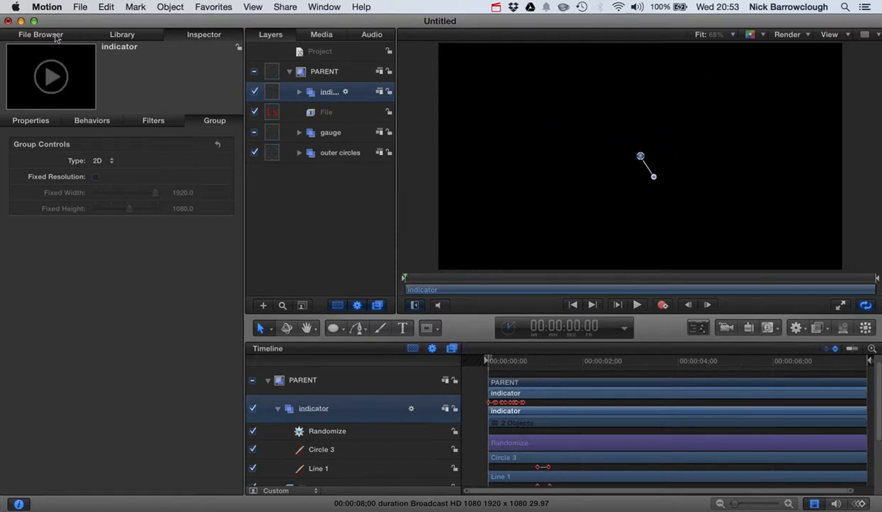
- Apply a Glow filter from the Library's Filters > Glow category to the PARENT group
click(123, 34)
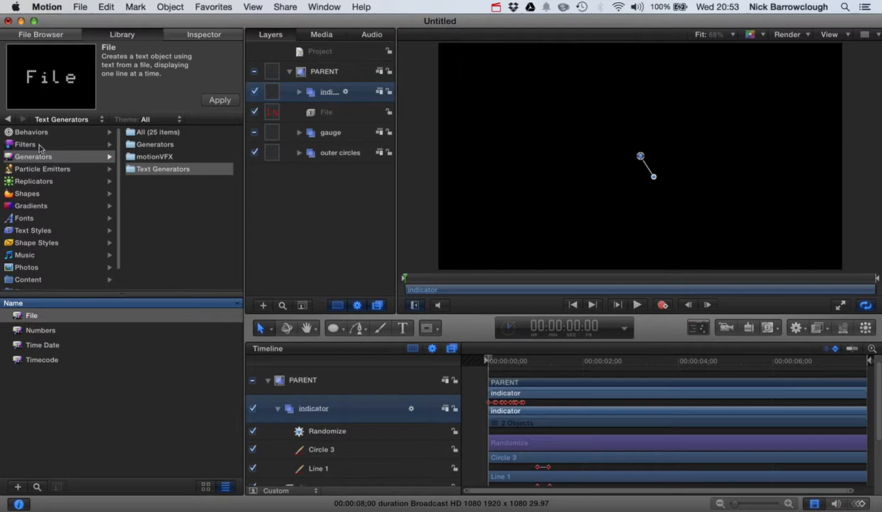
click(25, 144)
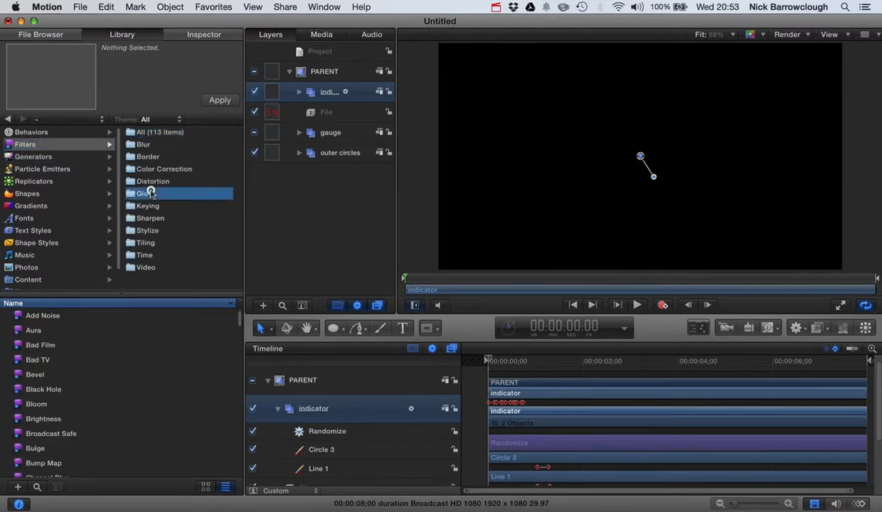
click(144, 194)
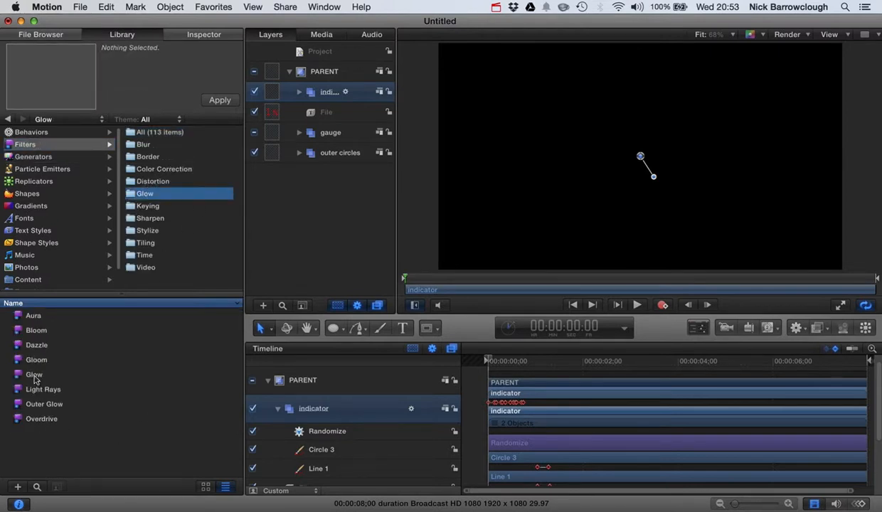
click(34, 374)
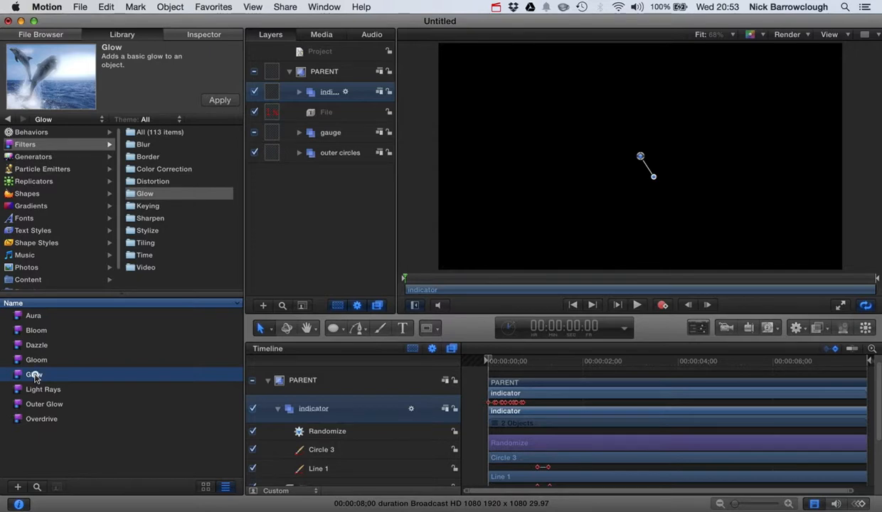
click(219, 100)
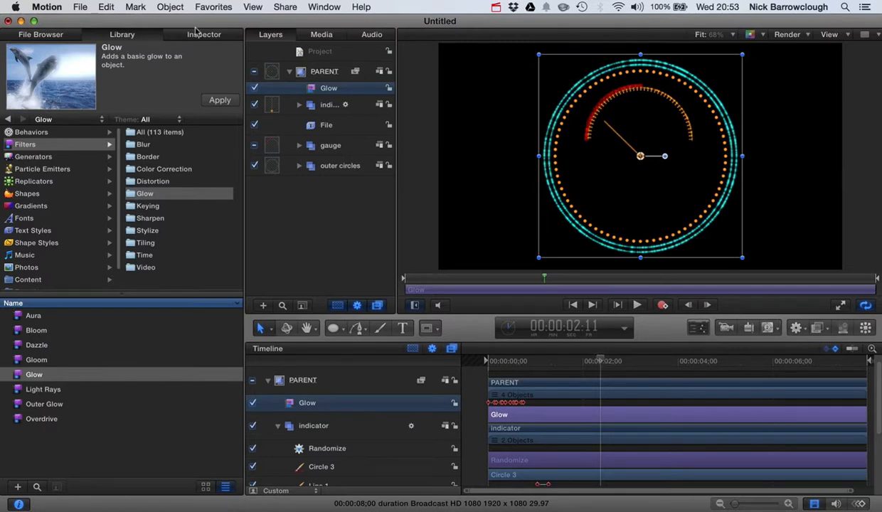
- Adjust the Glow filter's radius and threshold and set its softness to 0.47
click(205, 34)
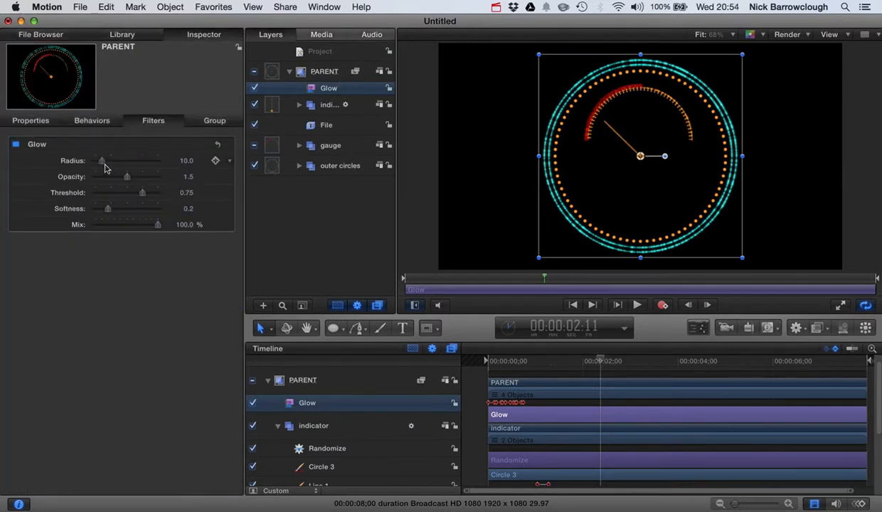
drag(103, 161, 122, 161)
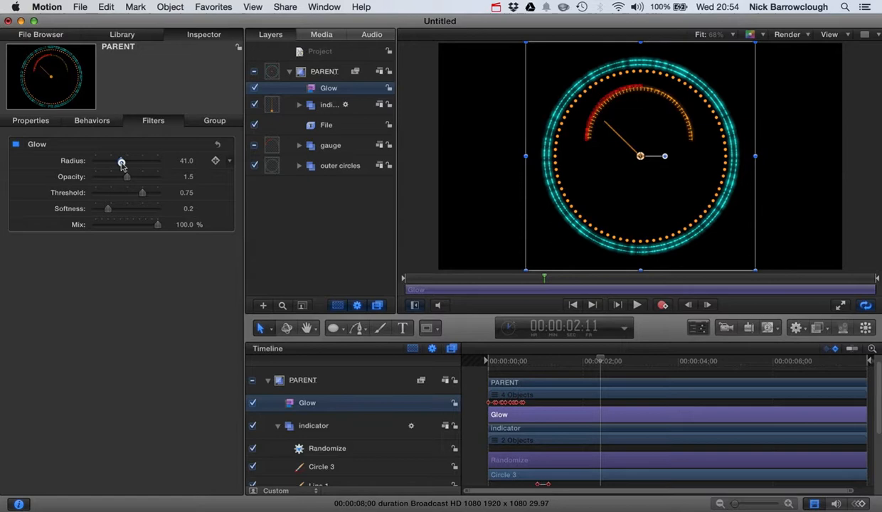
drag(140, 194, 116, 194)
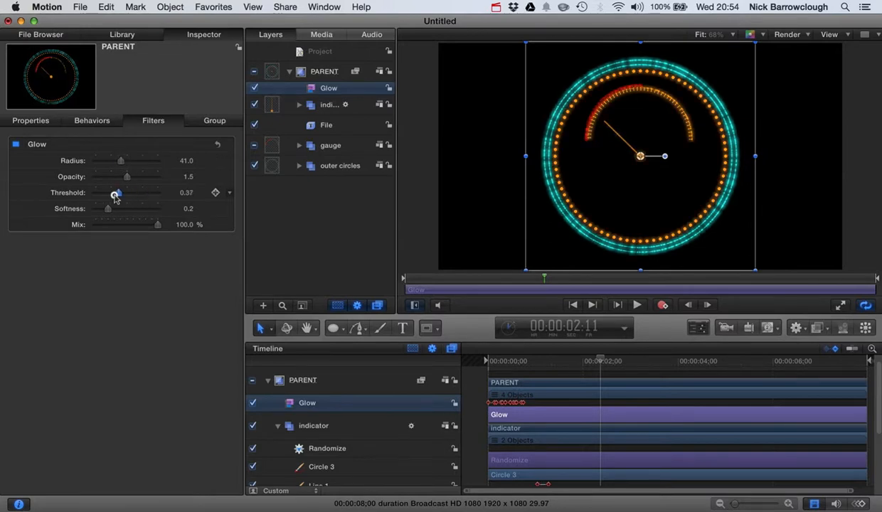
drag(117, 194, 125, 193)
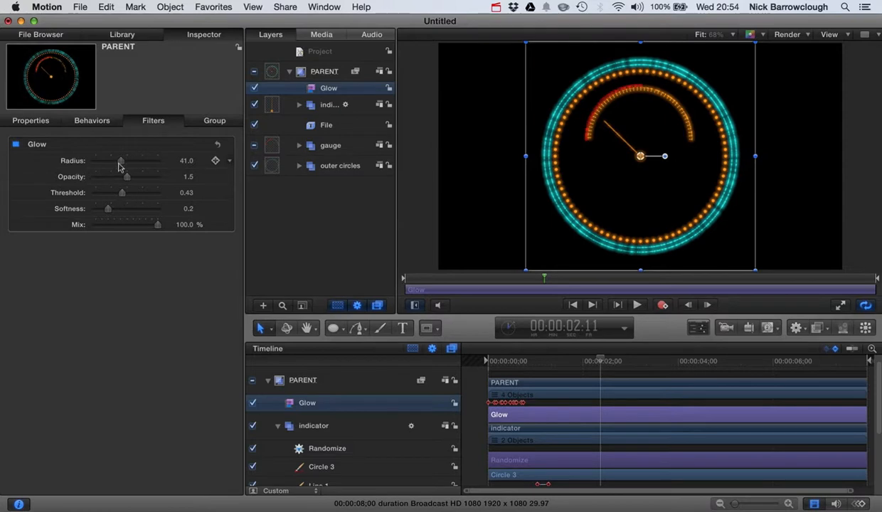
drag(121, 161, 102, 161)
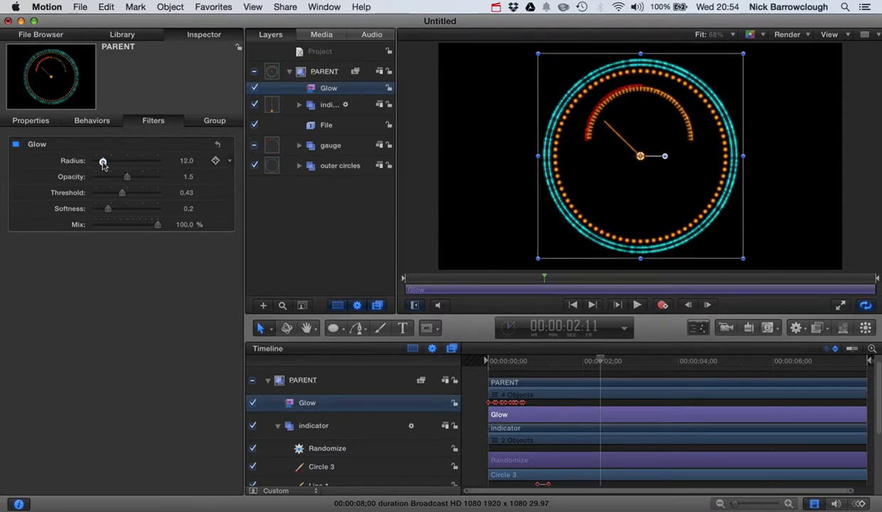
drag(102, 161, 113, 161)
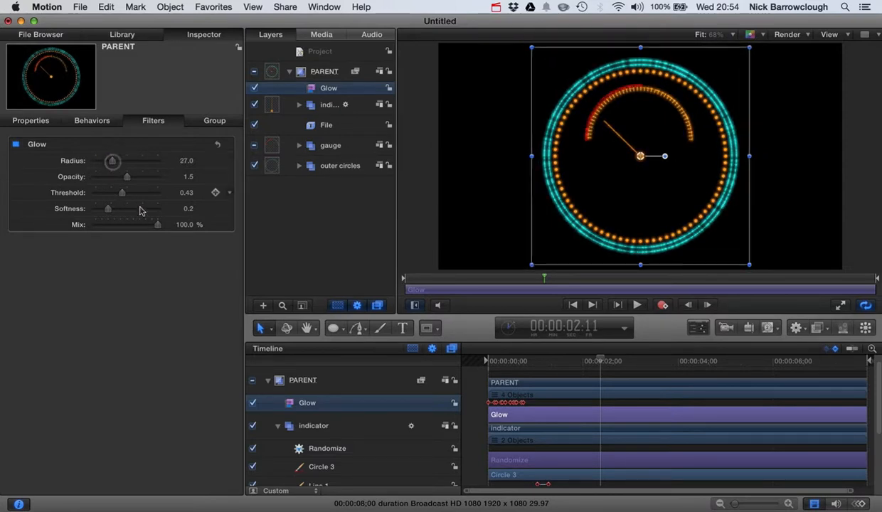
drag(123, 193, 125, 194)
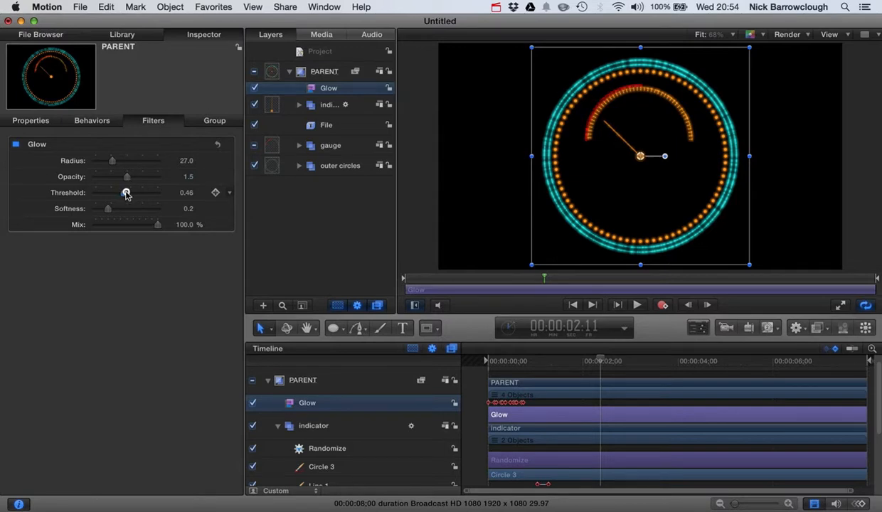
drag(125, 194, 139, 193)
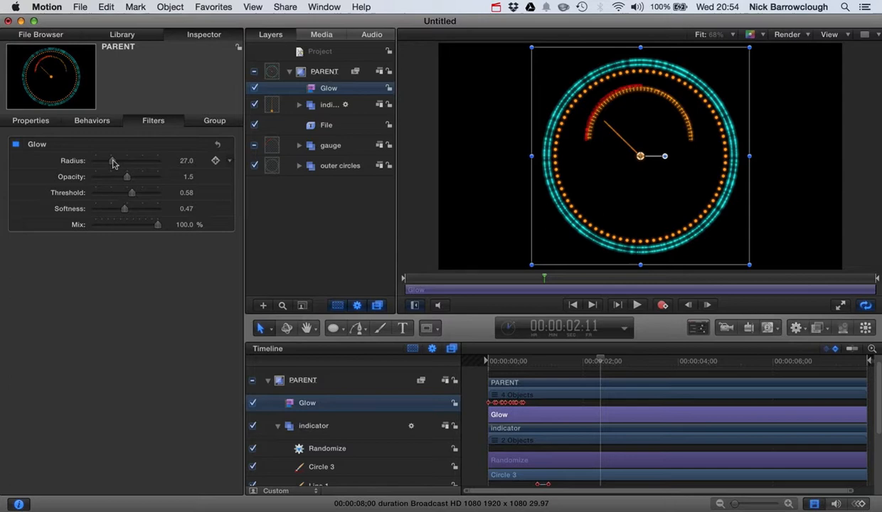
- Settle the Glow threshold at 0.22 and radius at 24, checking a later 13% frame
drag(111, 160, 108, 160)
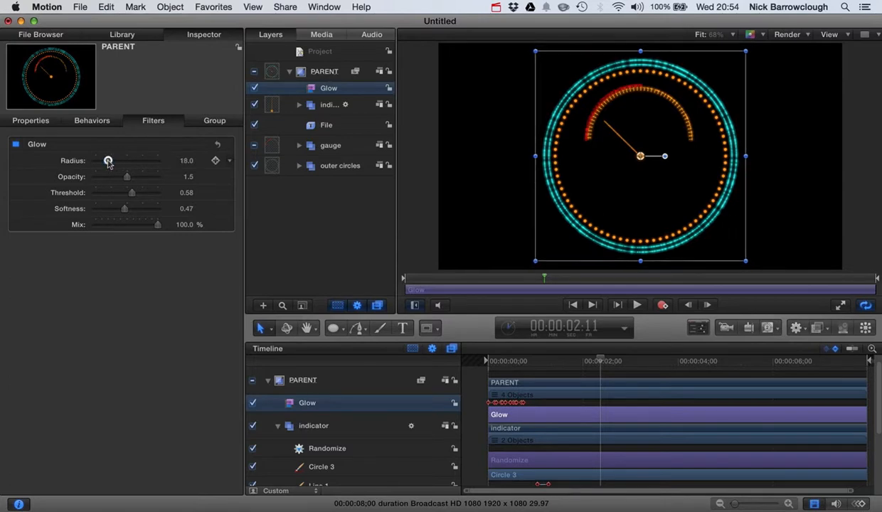
click(637, 305)
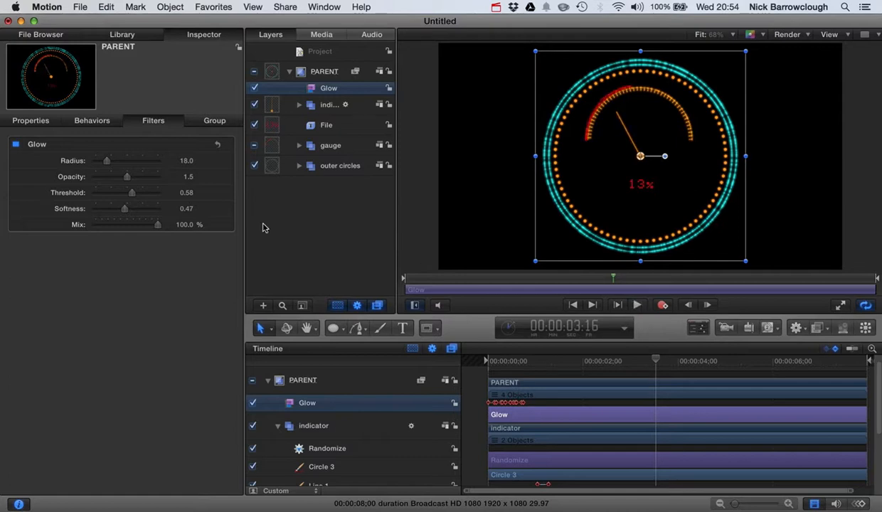
drag(131, 193, 112, 194)
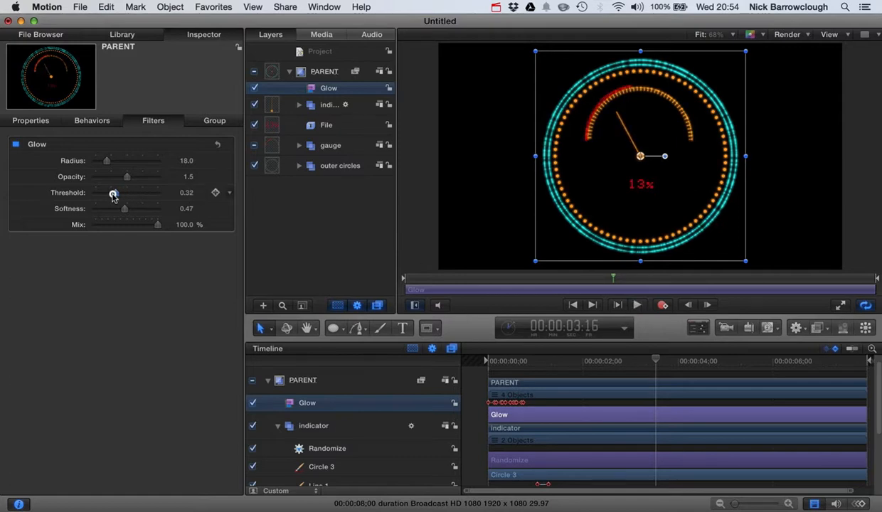
drag(112, 193, 108, 193)
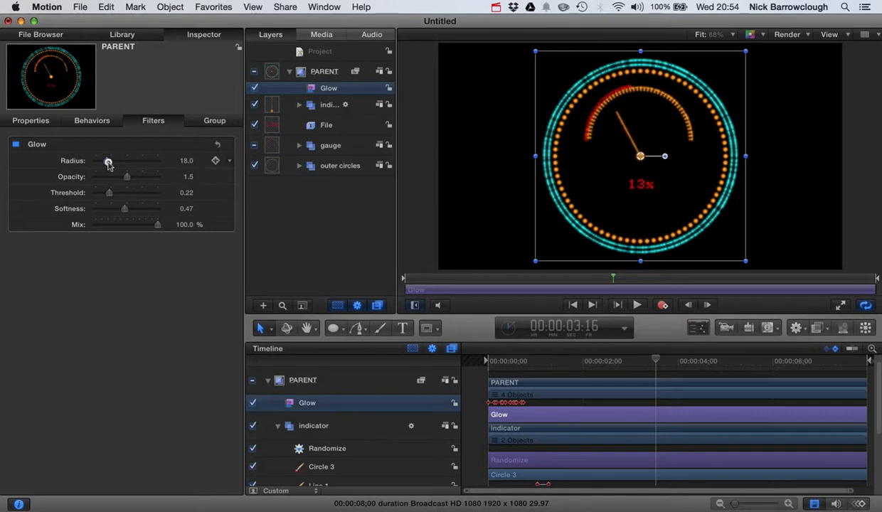
drag(108, 161, 129, 161)
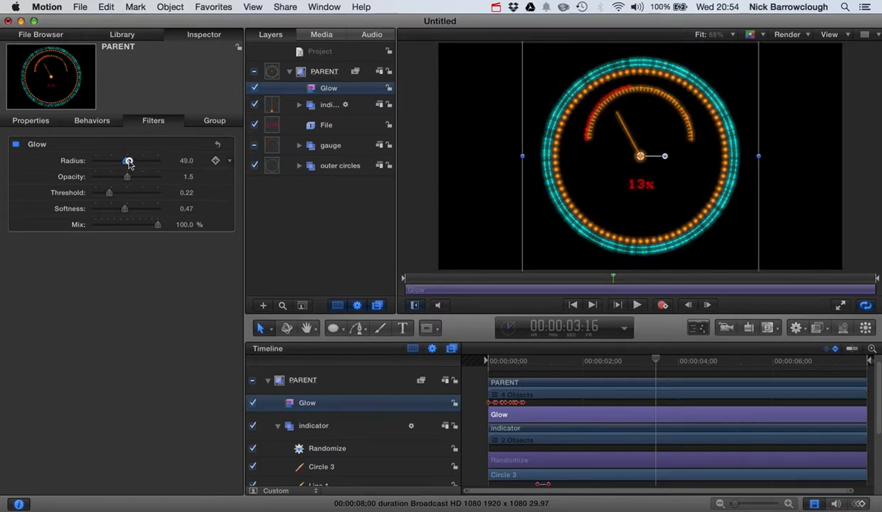
drag(128, 161, 111, 161)
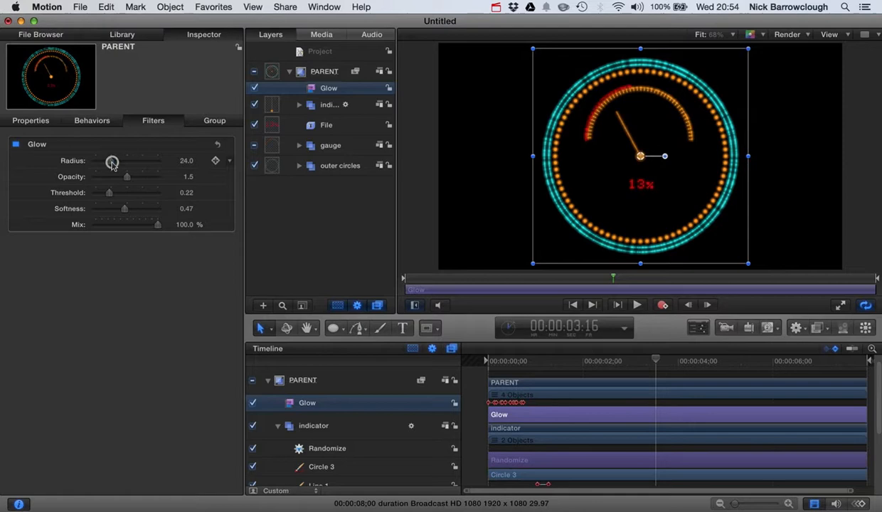
mouse_move(111, 162)
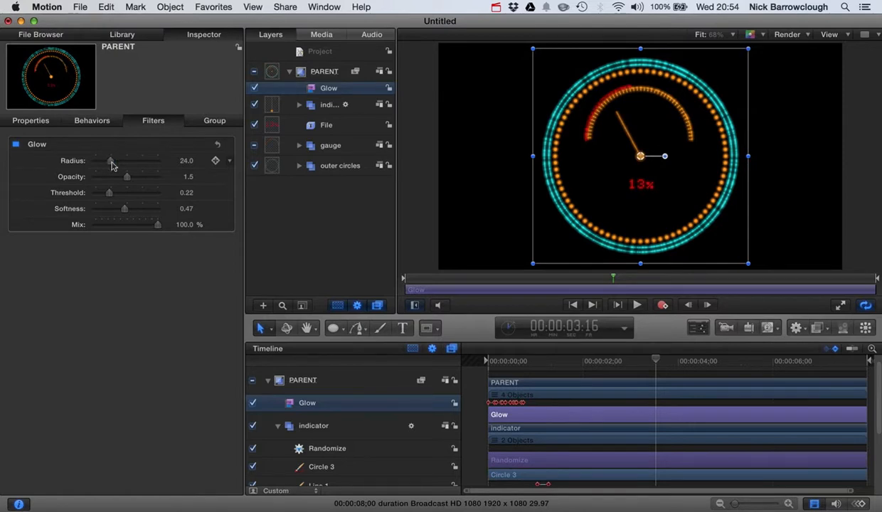
mouse_move(643, 367)
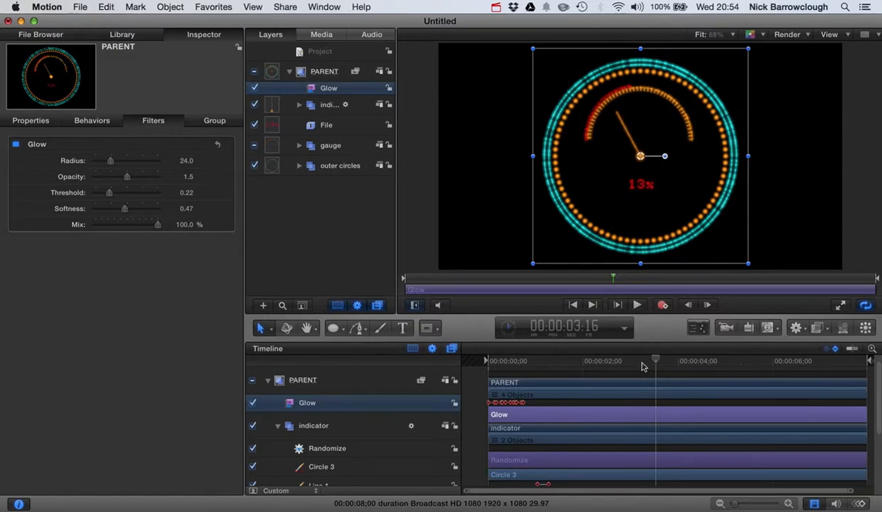
- Add Color Correction's Contrast filter to the PARENT group and select its Brightness filter
click(122, 34)
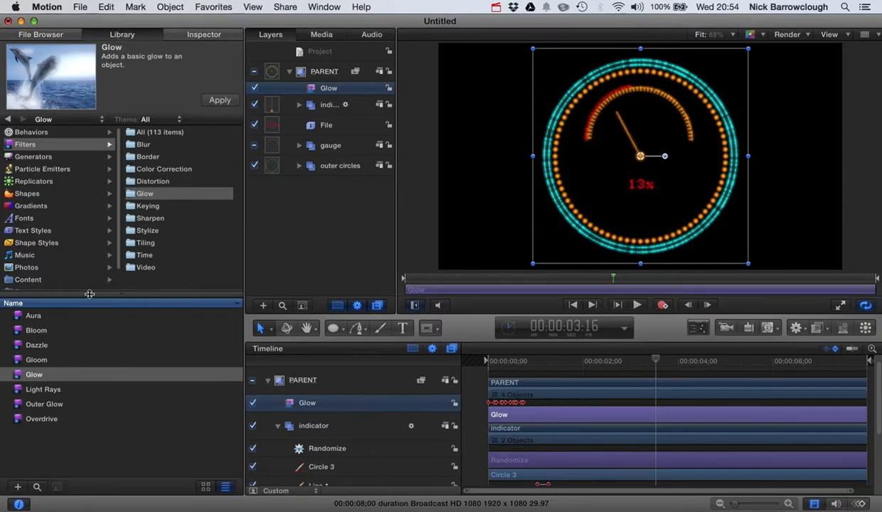
click(163, 168)
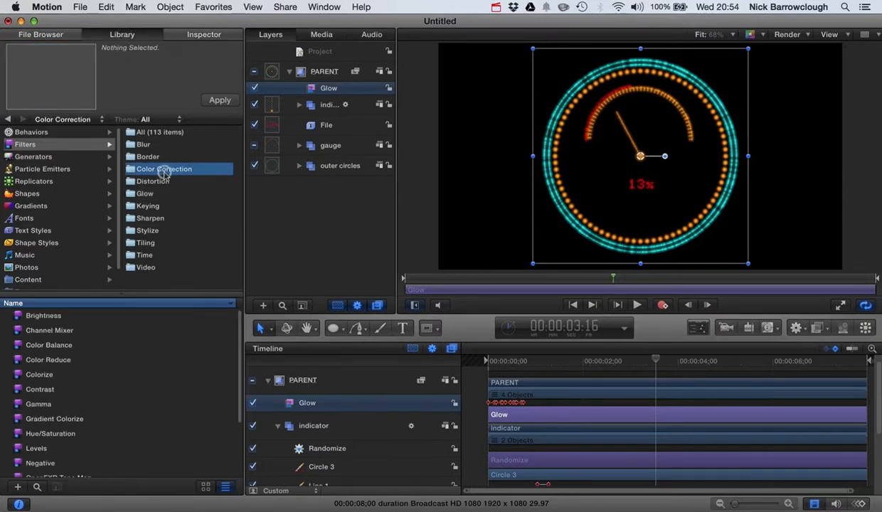
click(43, 316)
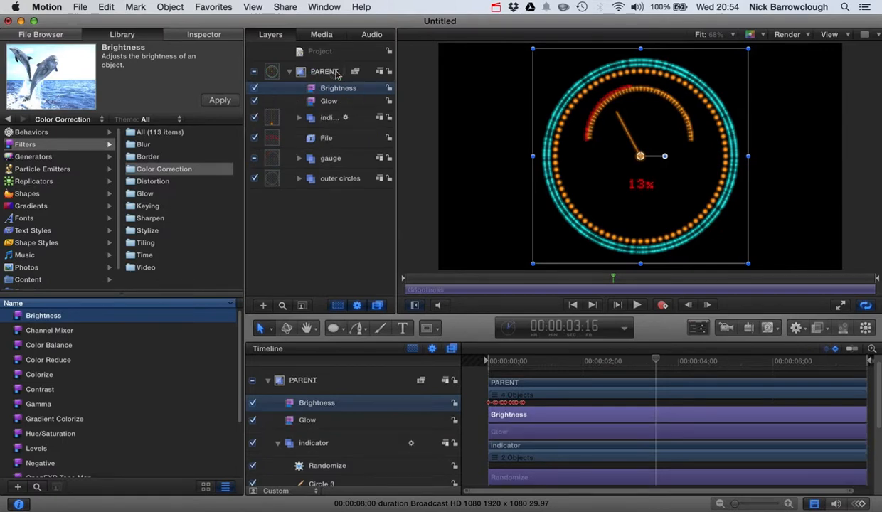
click(40, 390)
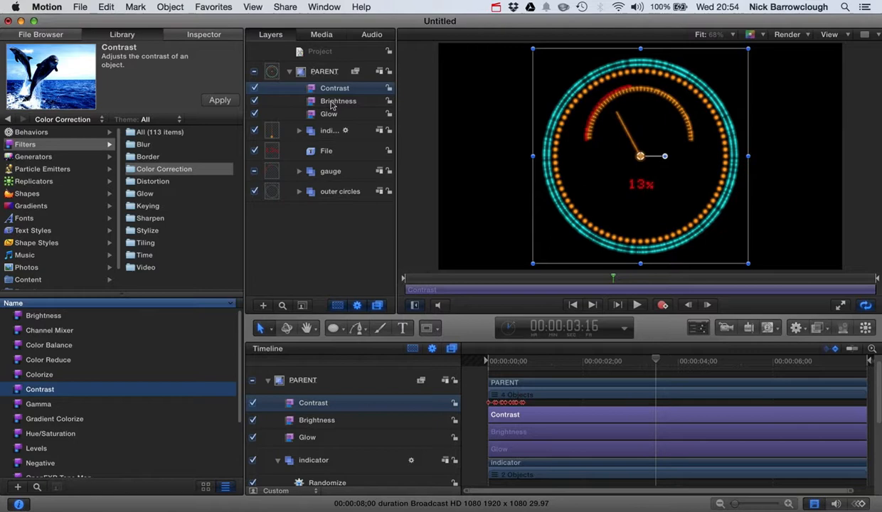
click(339, 100)
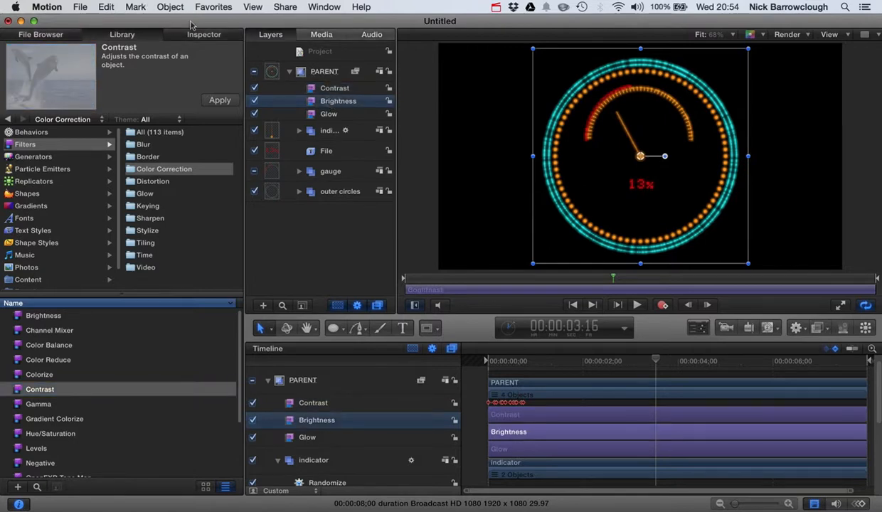
- Raise the PARENT group's Brightness to 2.26 and cut the Glow radius to 5
click(205, 34)
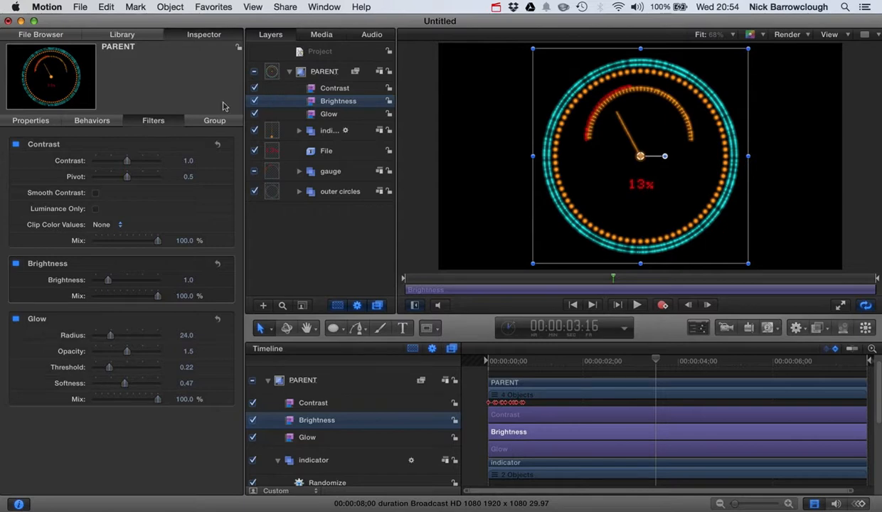
drag(127, 279, 116, 279)
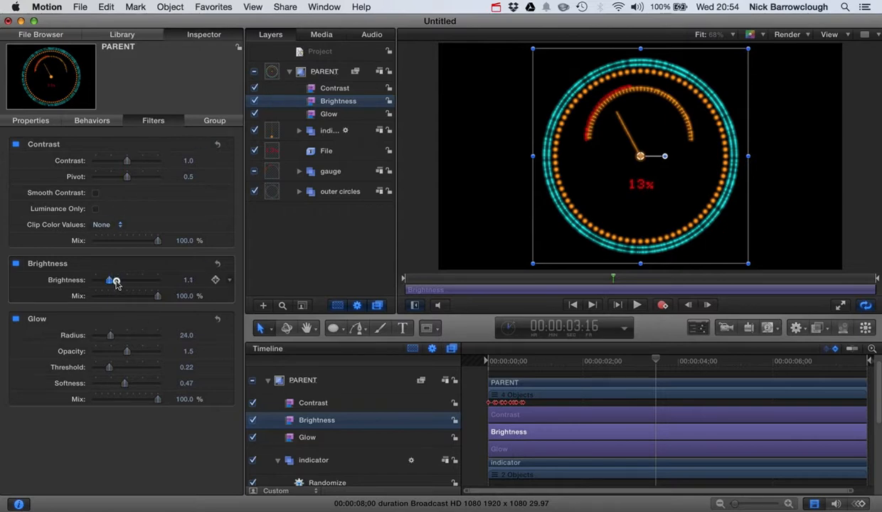
drag(114, 279, 125, 279)
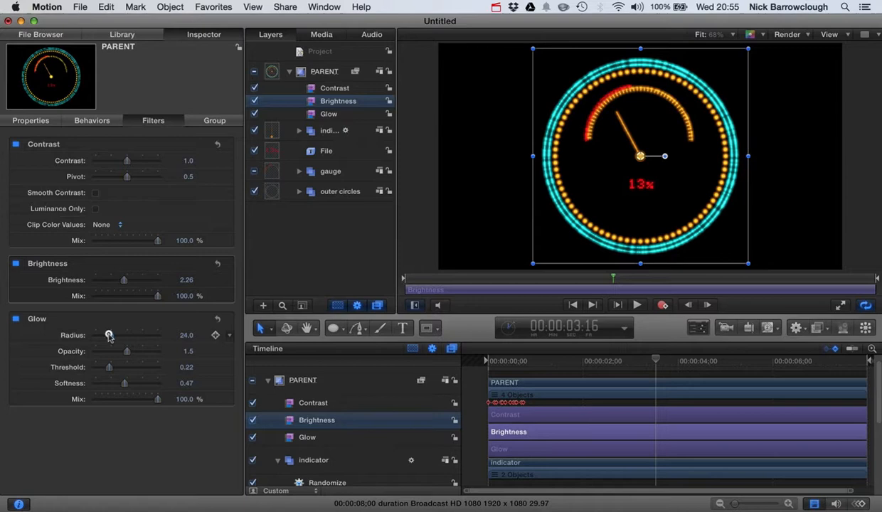
drag(108, 336, 98, 336)
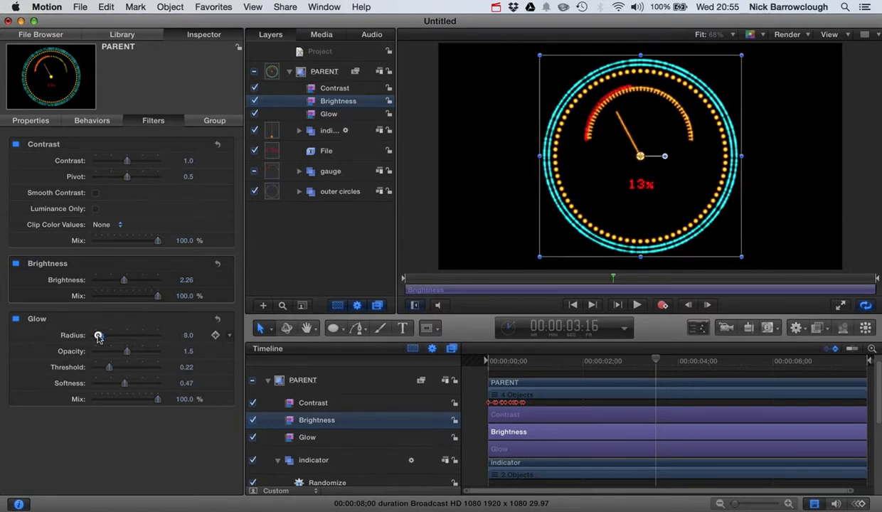
drag(98, 336, 97, 336)
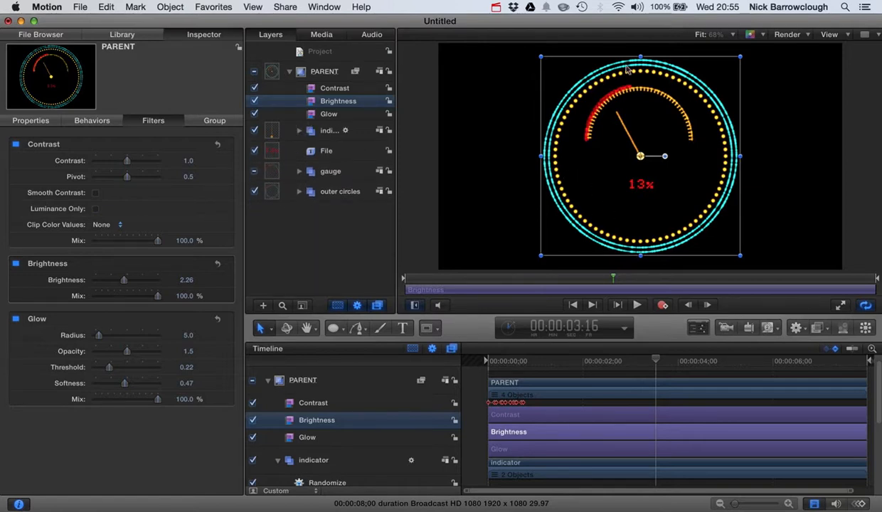
mouse_move(644, 136)
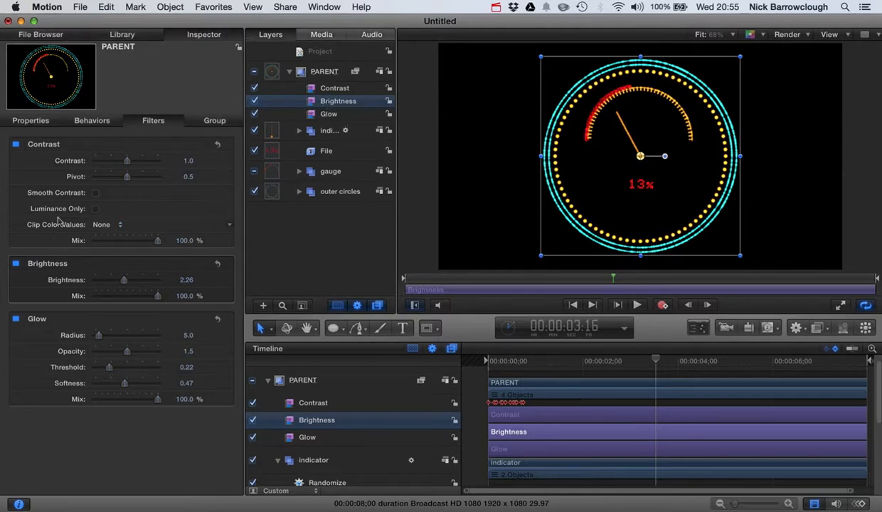
- Publish the Brightness parameter, then view PARENT's Properties and select the Contrast filter
right_click(35, 279)
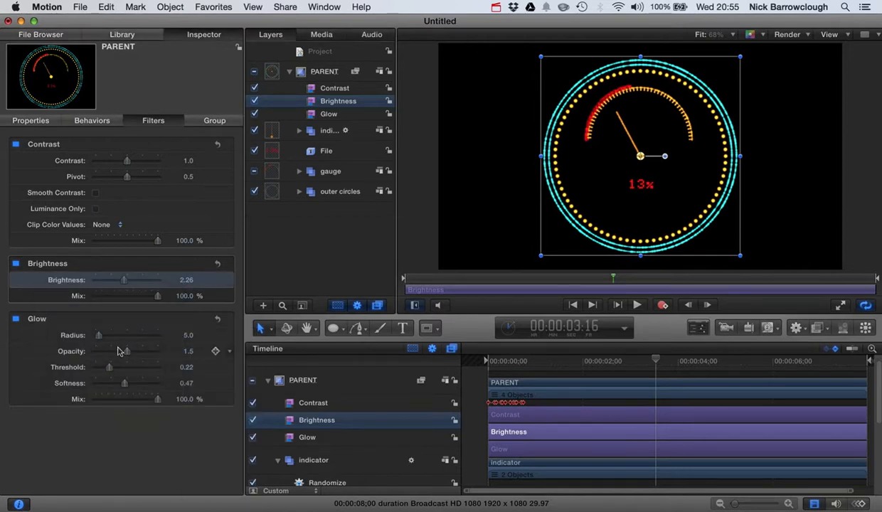
click(214, 120)
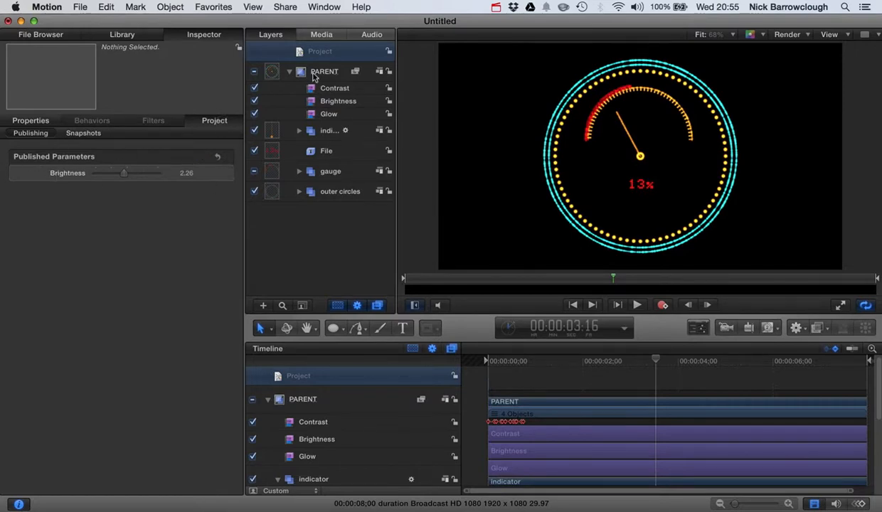
click(325, 71)
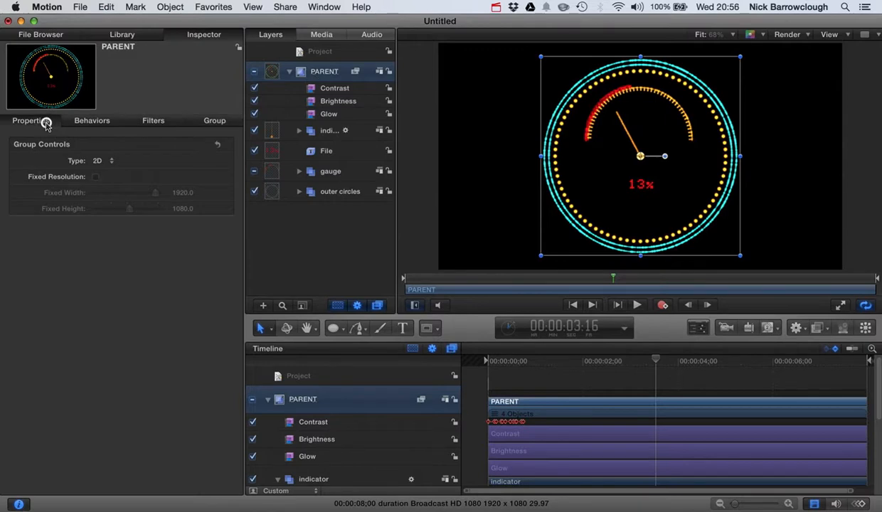
click(30, 120)
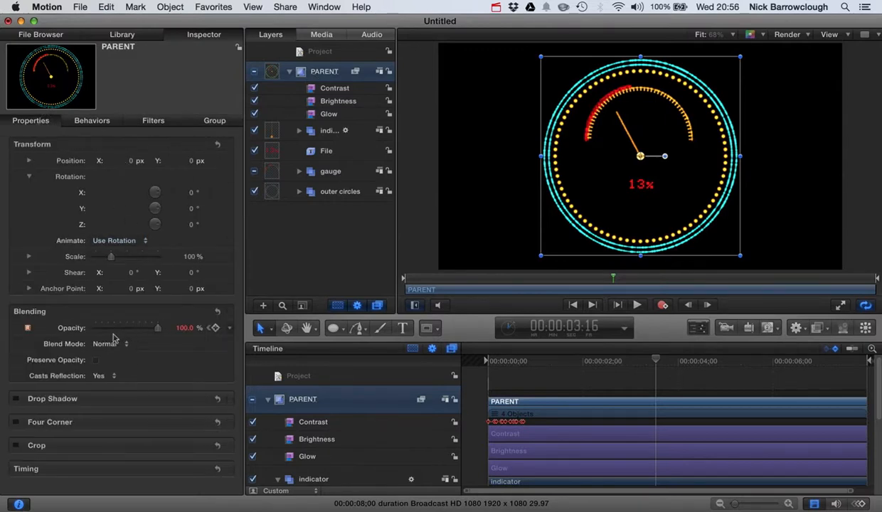
mouse_move(78, 322)
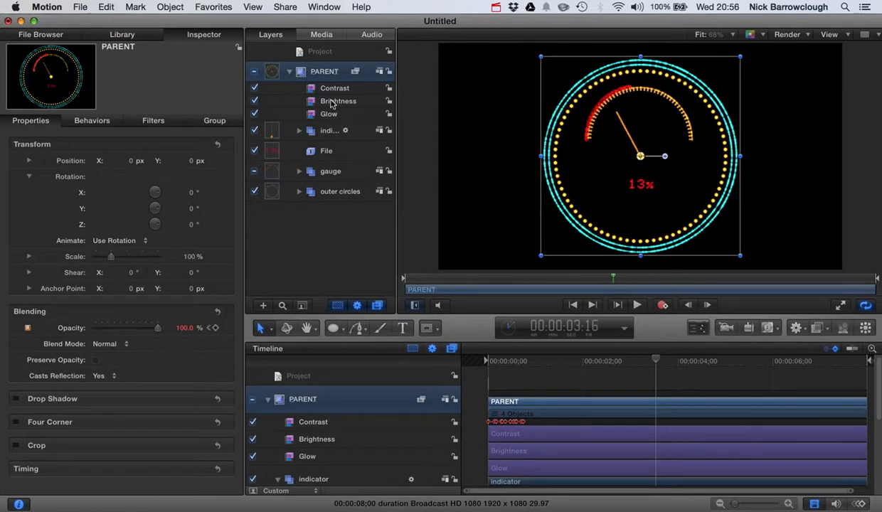
click(335, 88)
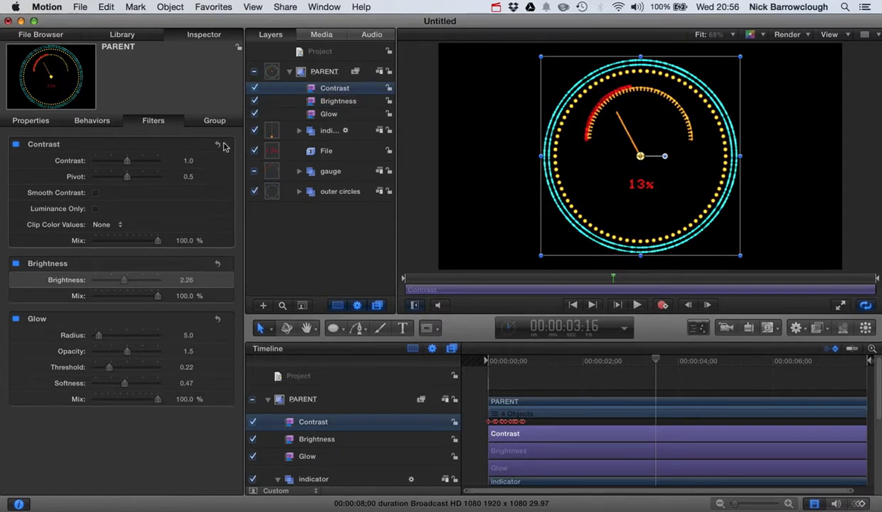
drag(127, 161, 140, 161)
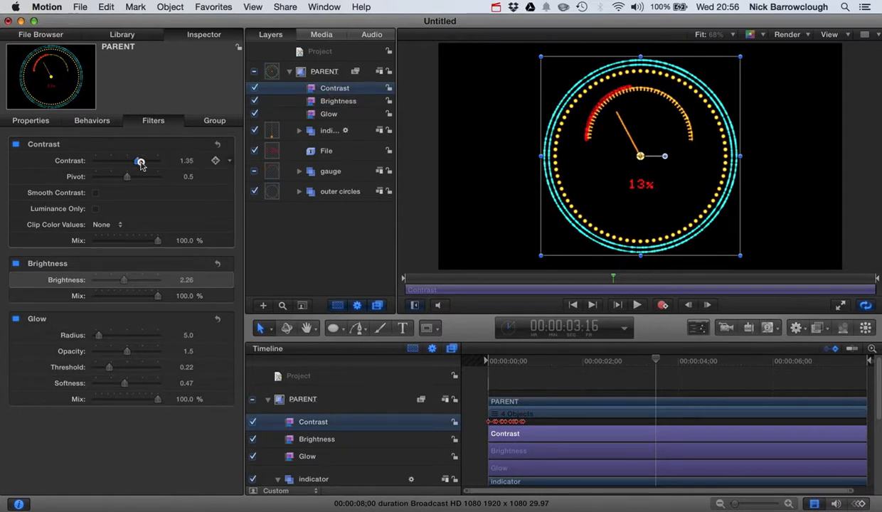
drag(139, 161, 111, 161)
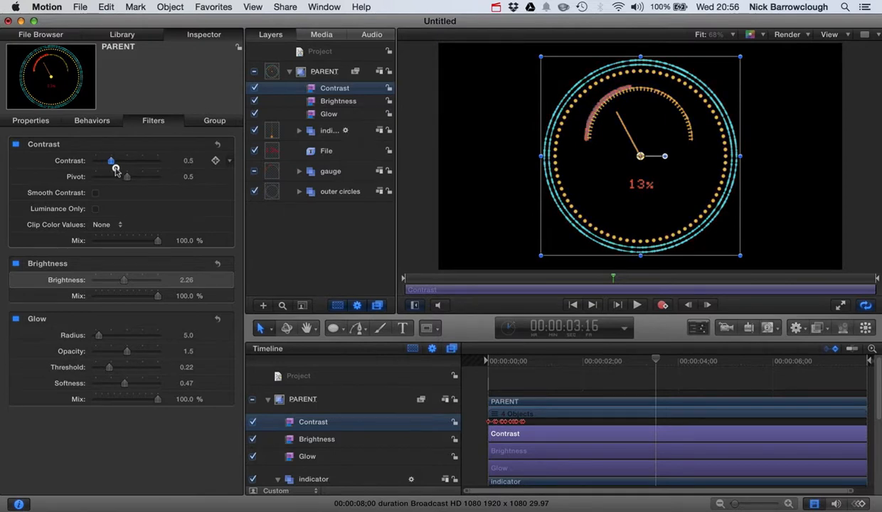
drag(111, 161, 131, 161)
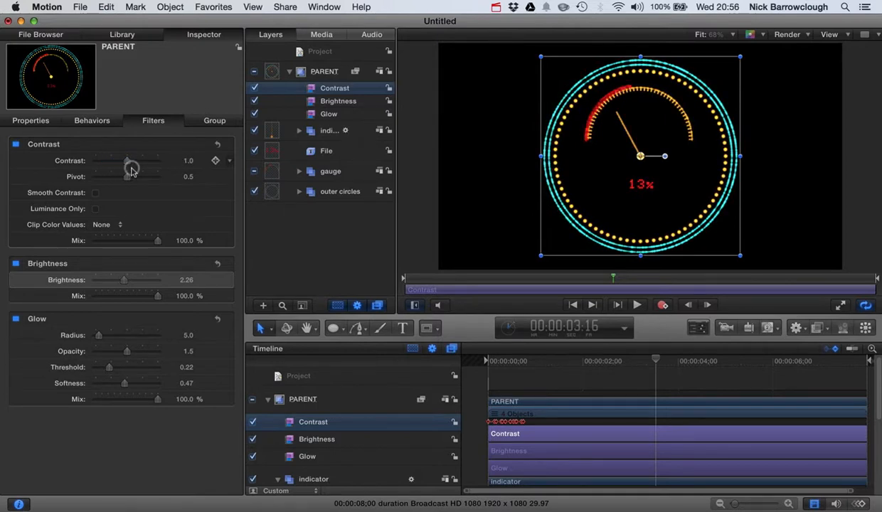
drag(129, 176, 115, 176)
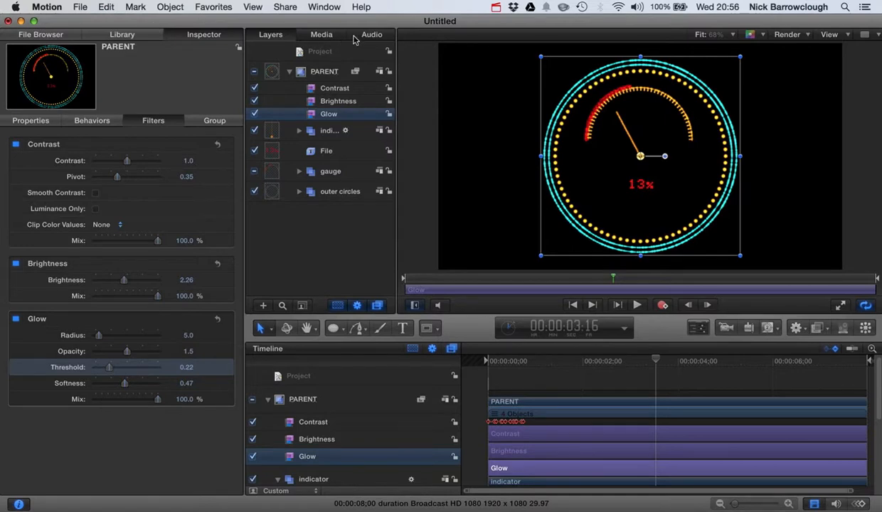
- Show the project's published Brightness, Glow Radius 5.0 and Glow Threshold 0.22, then preview the animation
click(297, 375)
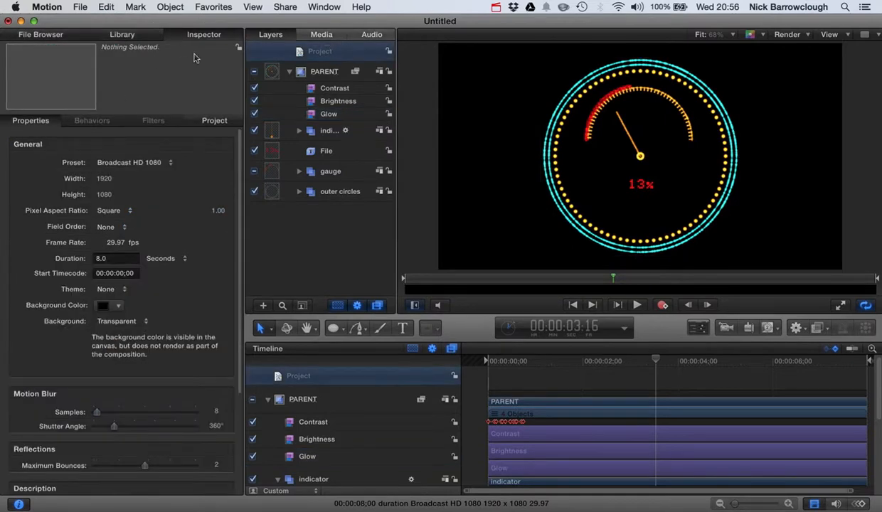
click(214, 119)
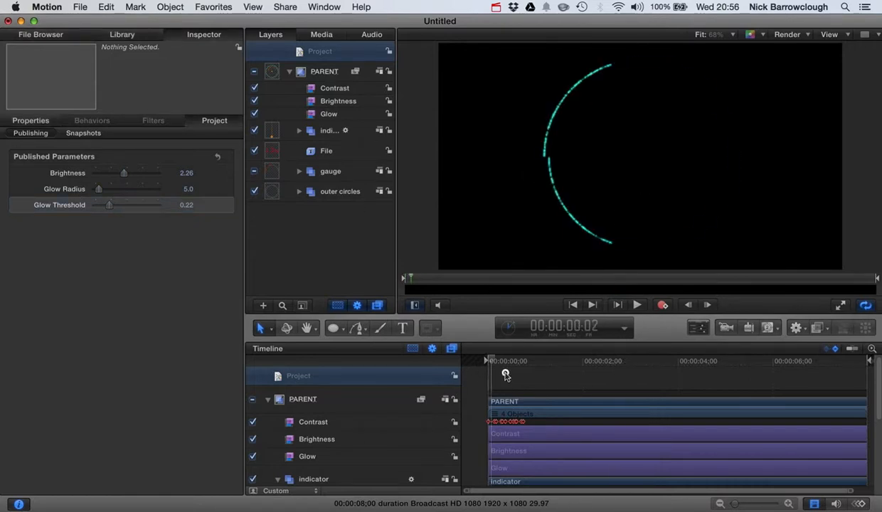
drag(505, 362, 552, 362)
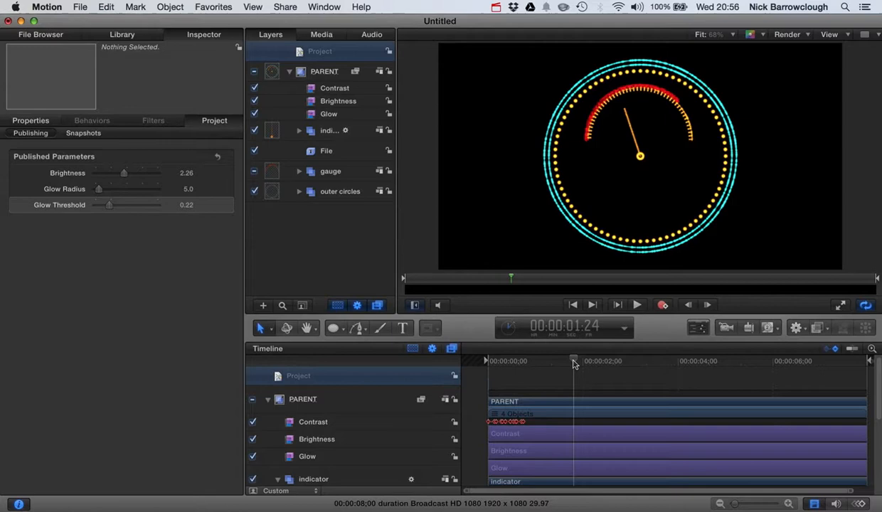
mouse_move(543, 179)
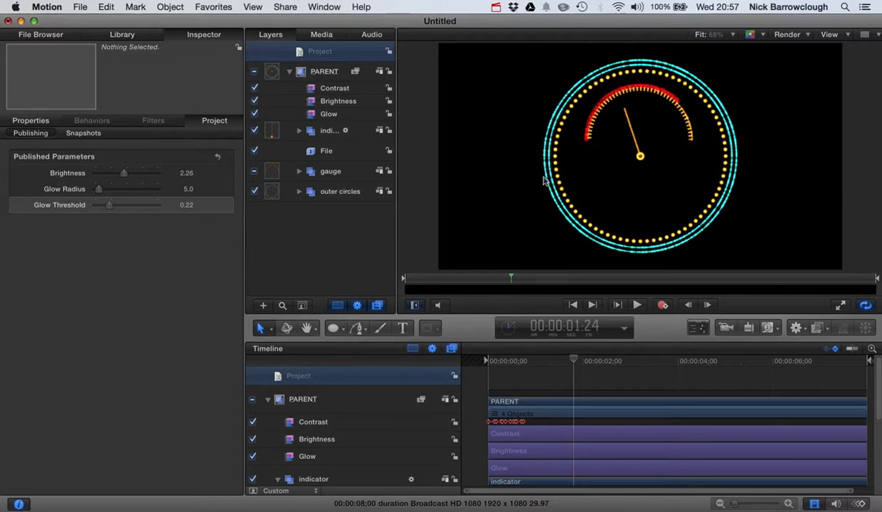
mouse_move(714, 207)
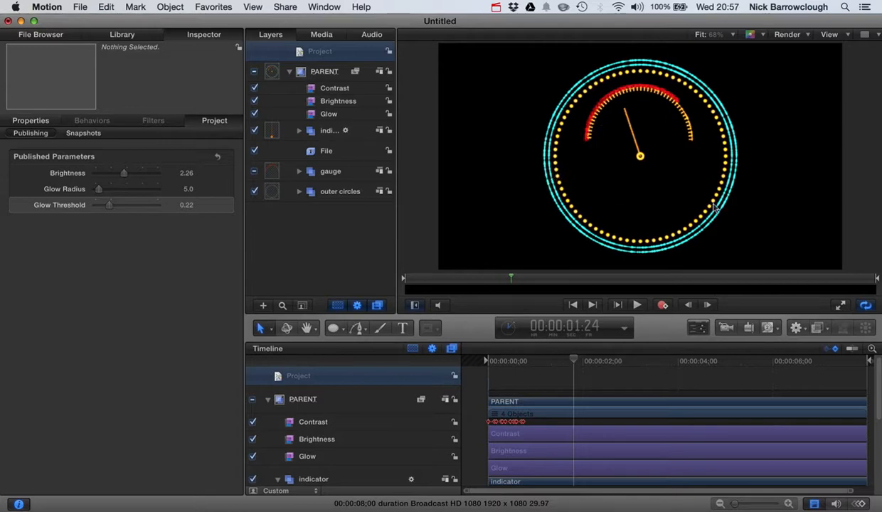
mouse_move(639, 54)
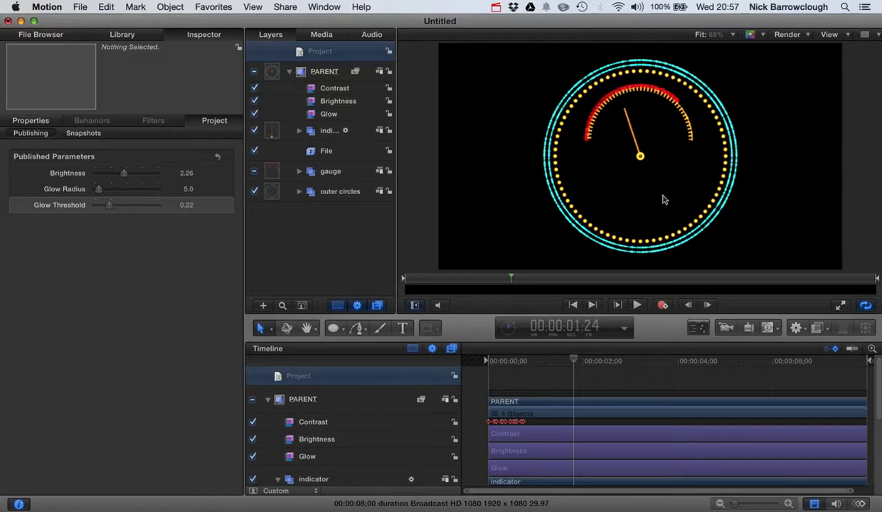
mouse_move(727, 157)
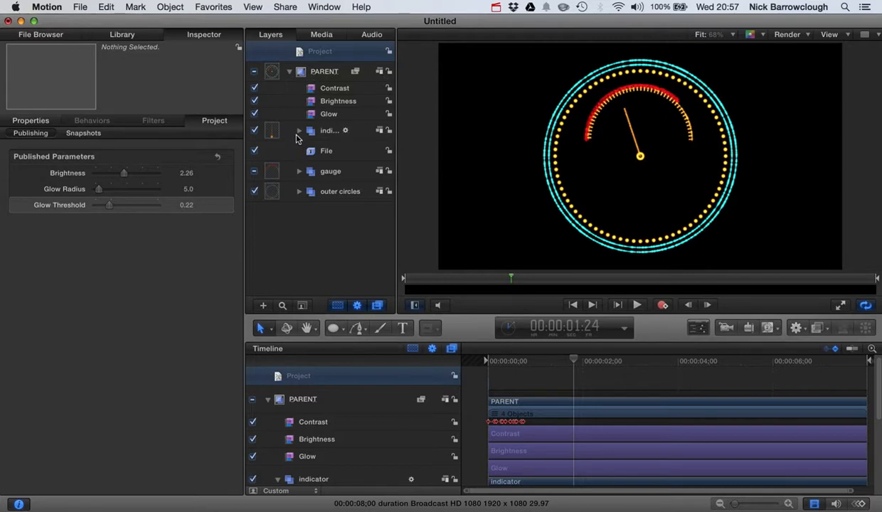
- Add a new empty group and name it COLOUR GROUP
click(325, 71)
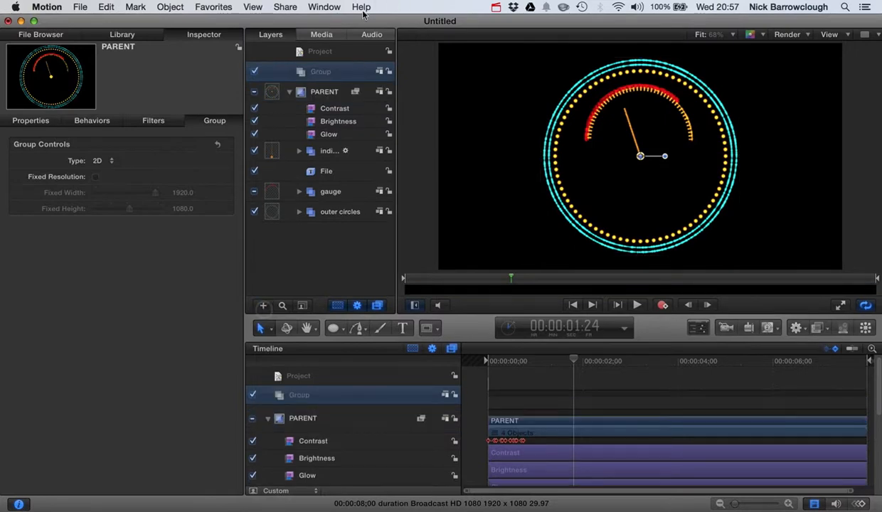
click(330, 131)
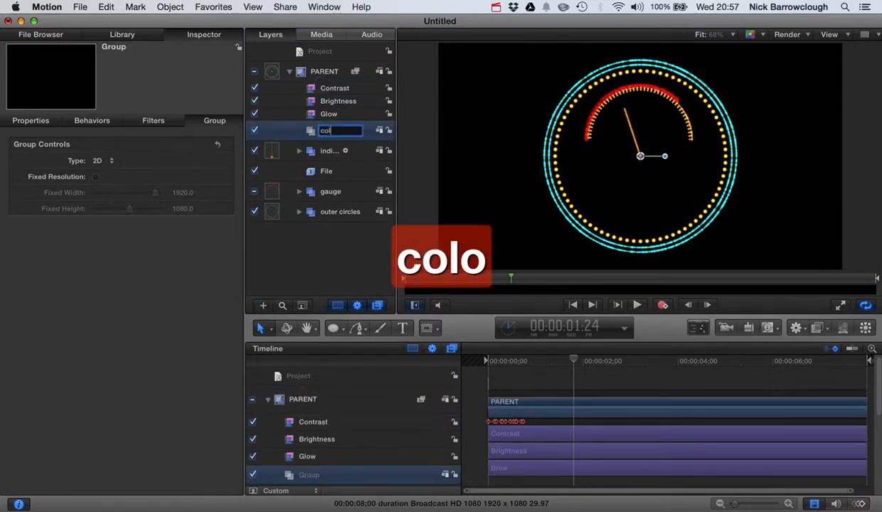
text(COLOUR)
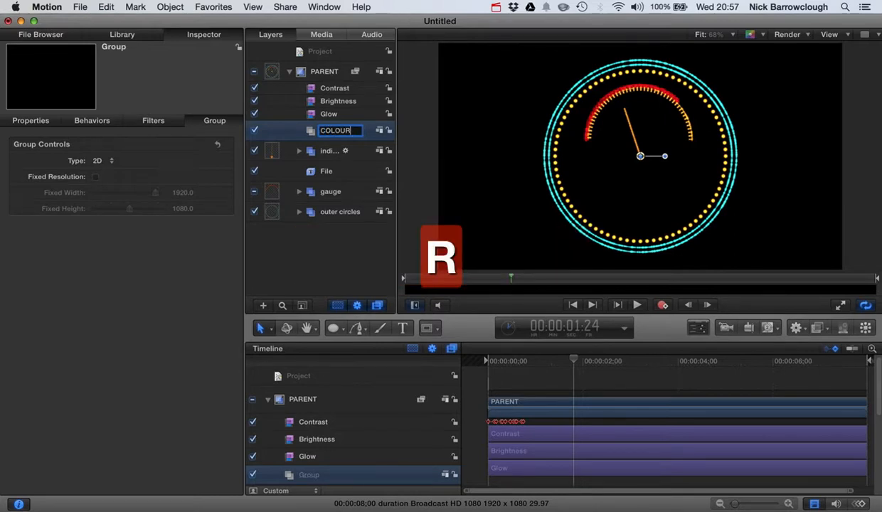
text(GROUP 1)
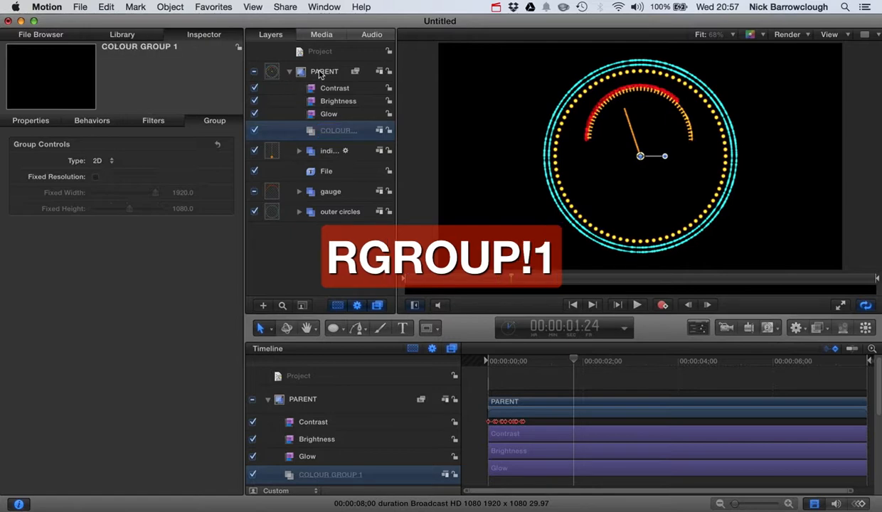
double_click(338, 131)
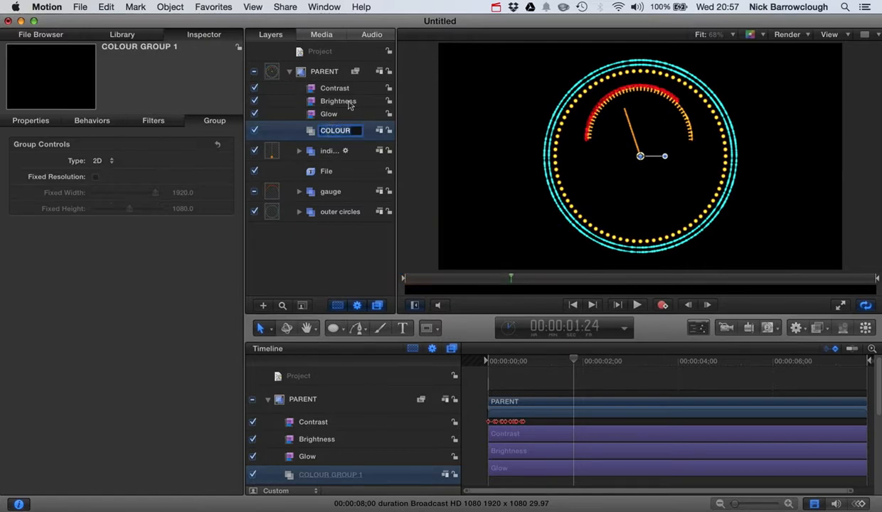
- Add a second empty group inside PARENT named COLOUR GROUP 2
click(325, 71)
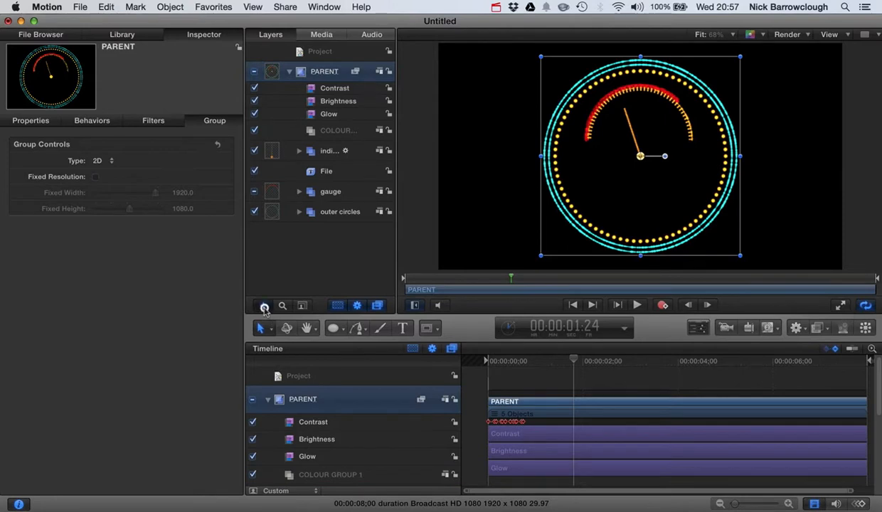
click(264, 305)
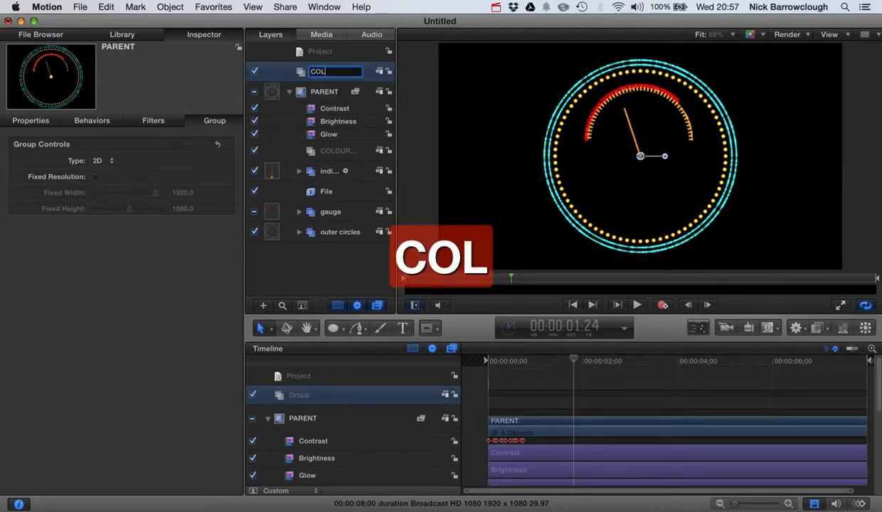
text(OR GROUP 2)
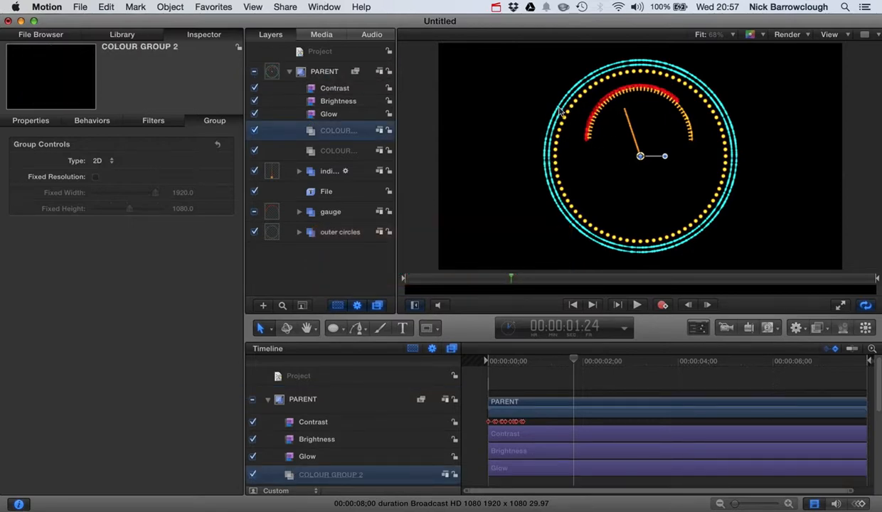
- Move indicator and outer circles into the first colour group and File into COLOUR GROUP 2
click(299, 232)
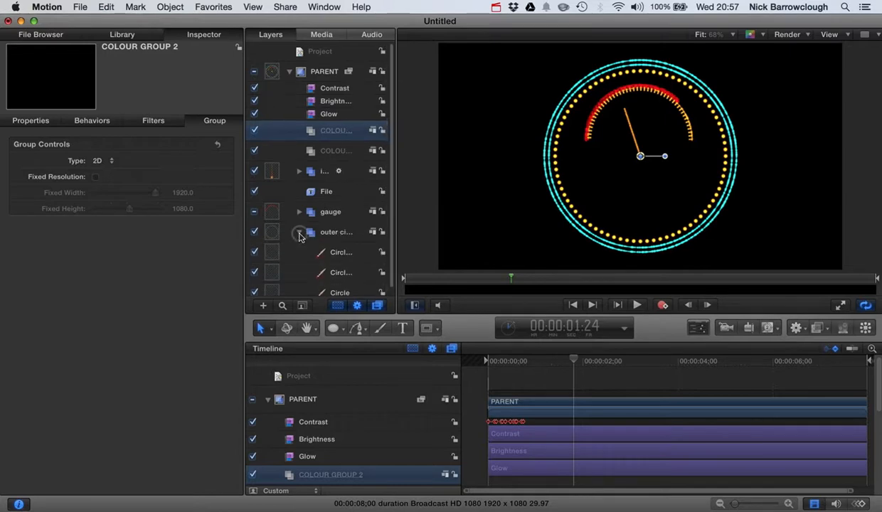
click(299, 232)
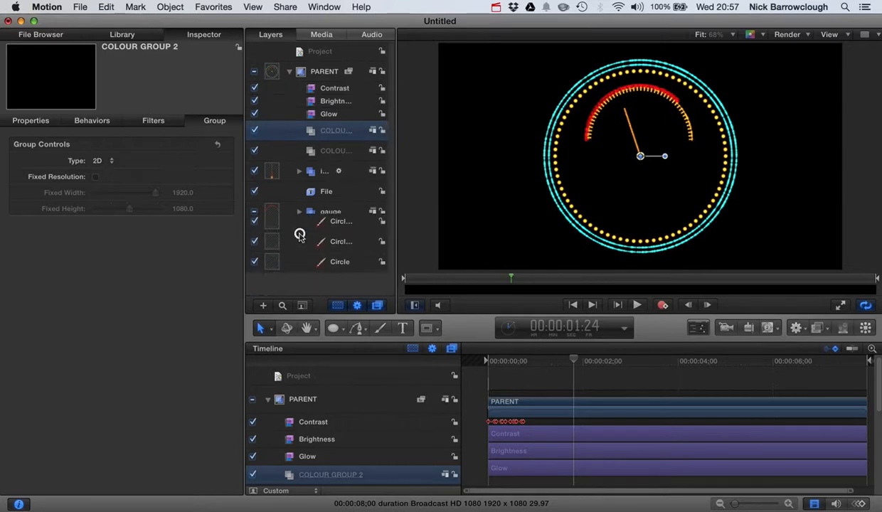
click(299, 210)
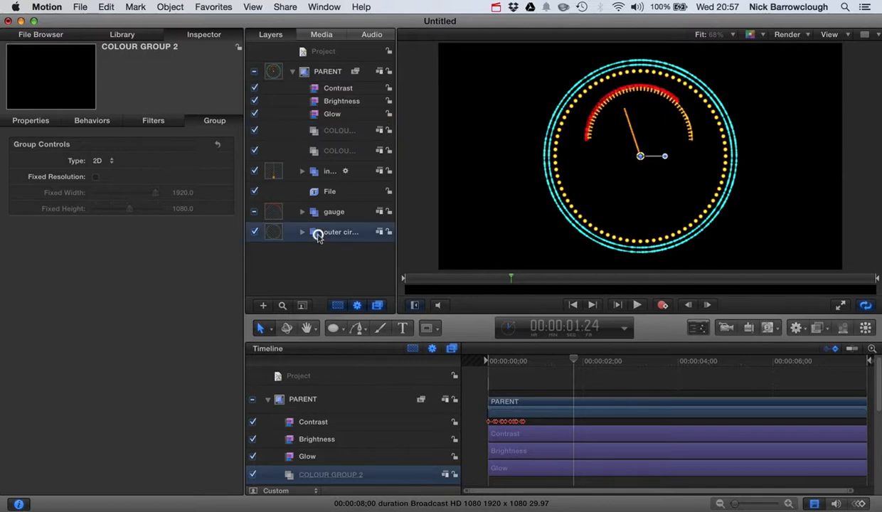
click(341, 232)
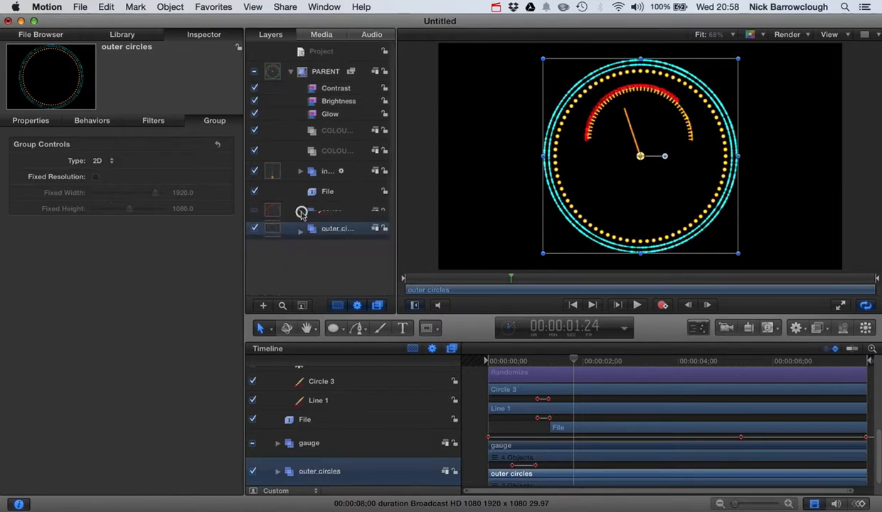
click(299, 170)
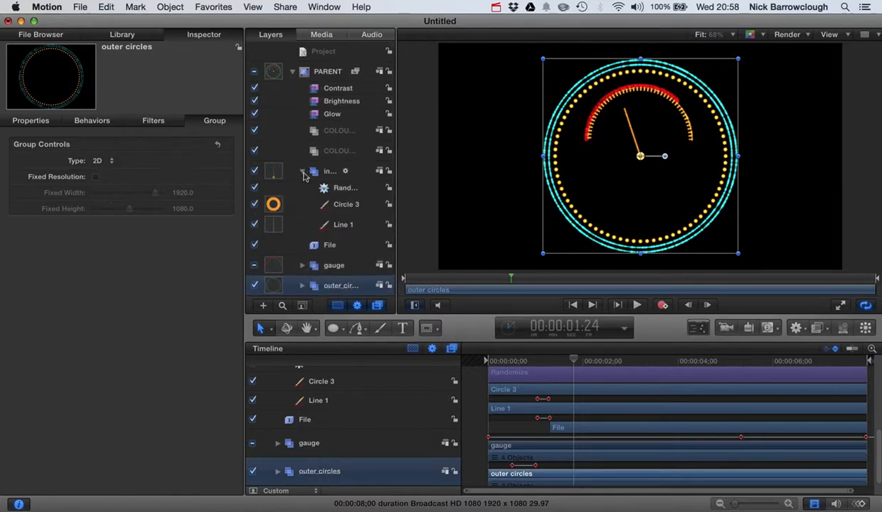
click(302, 171)
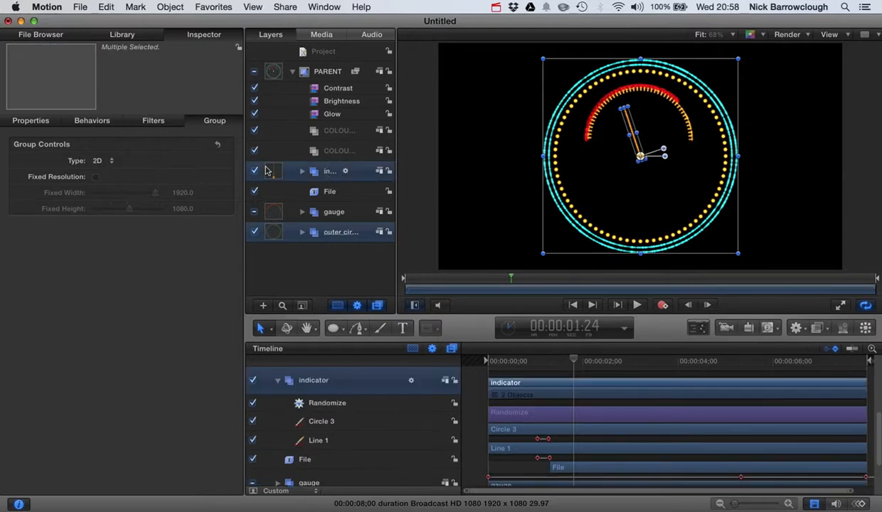
click(302, 131)
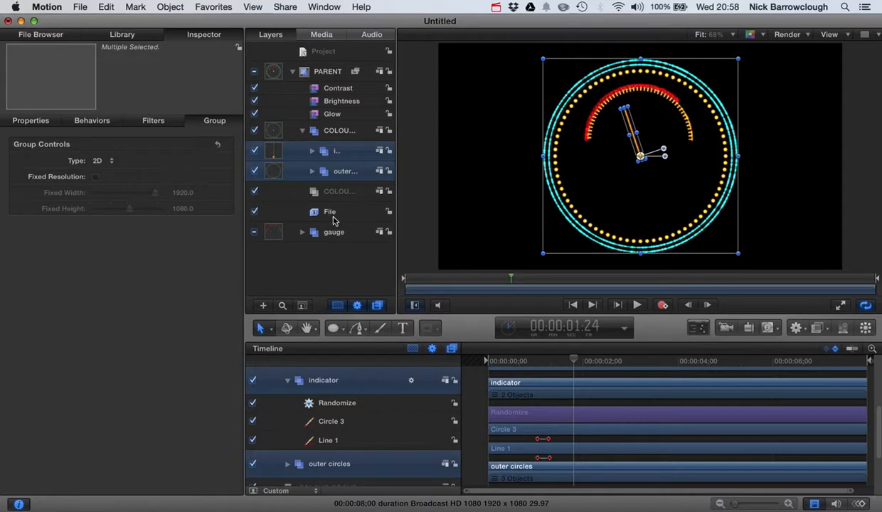
click(331, 212)
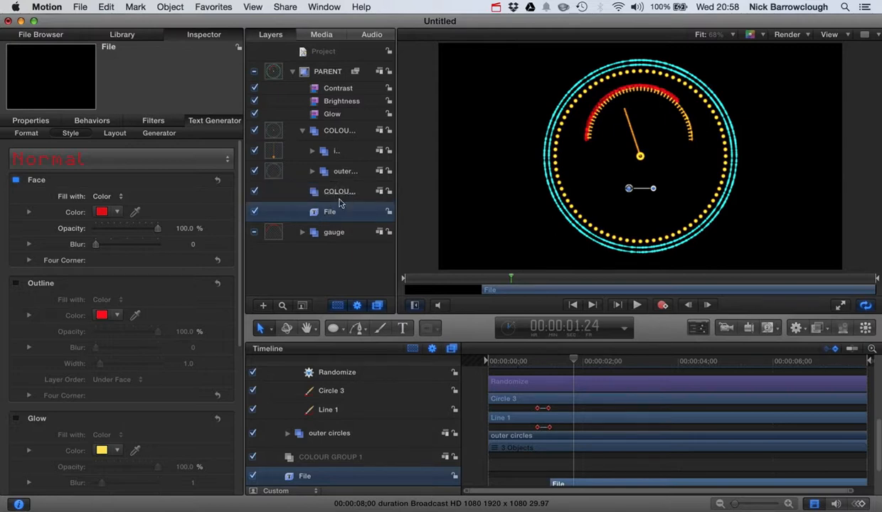
- Expand the gauge group, move it toward a colour group and duplicate the red arc Circle 1
click(302, 232)
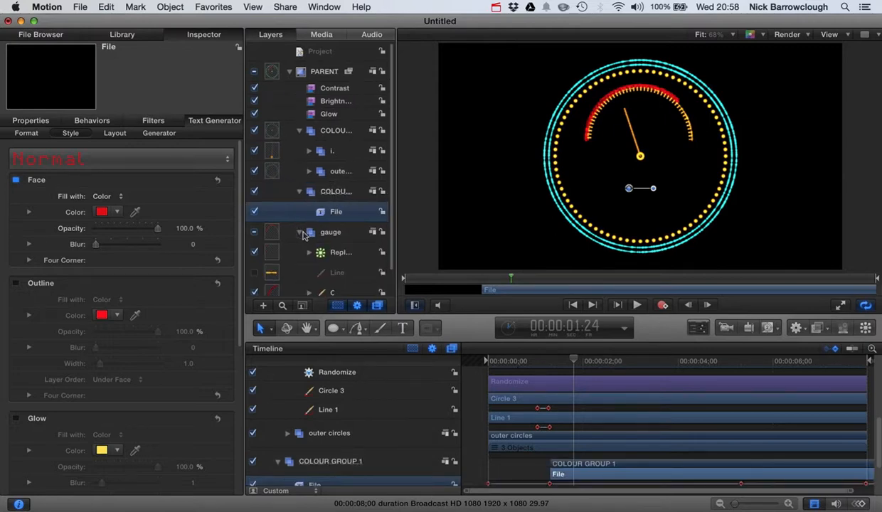
scroll(down, 3)
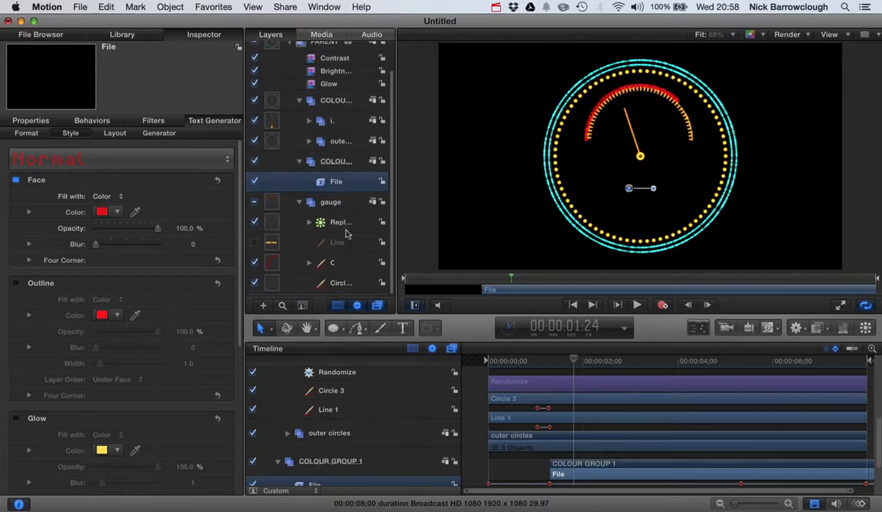
click(330, 205)
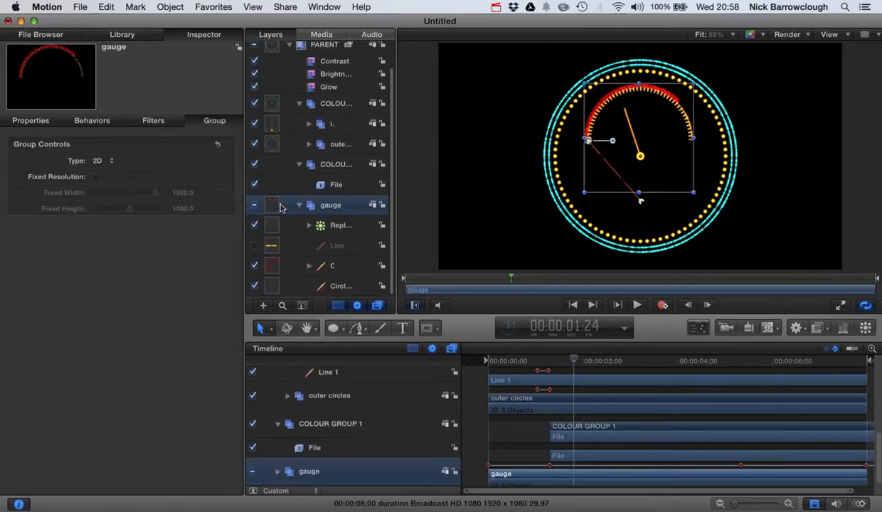
click(336, 163)
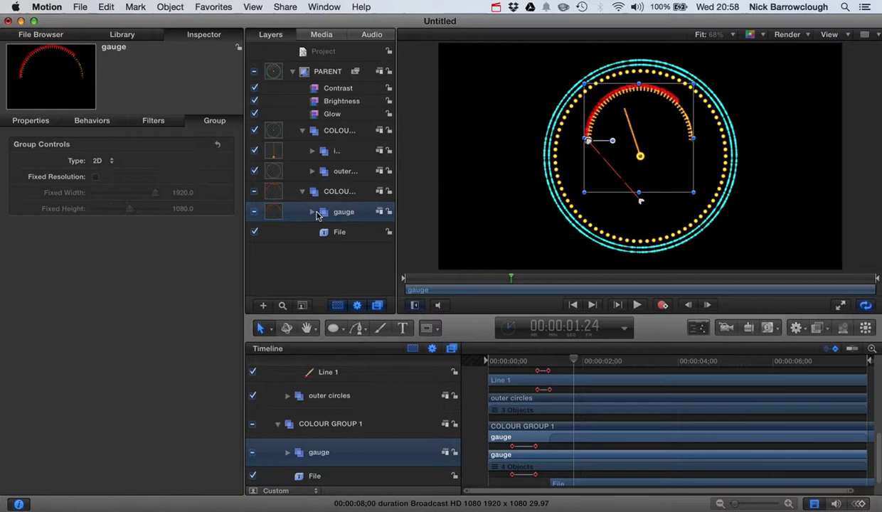
click(311, 210)
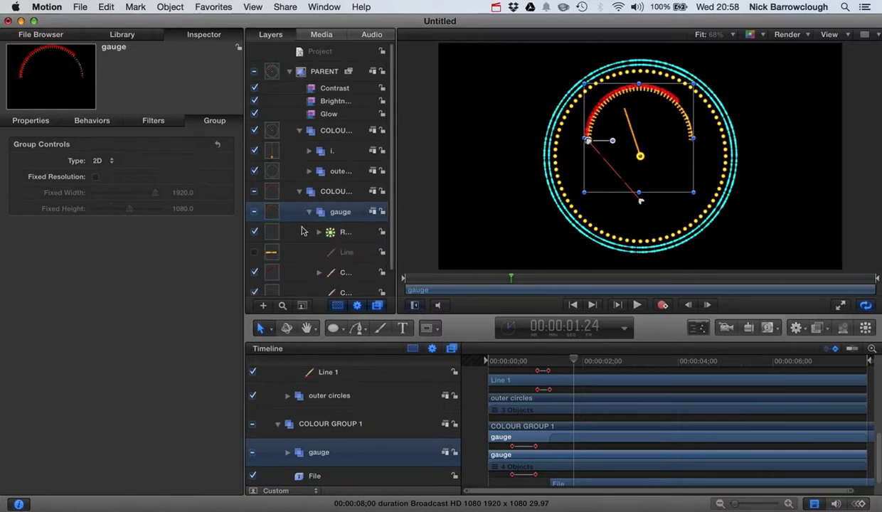
key(cmd+z)
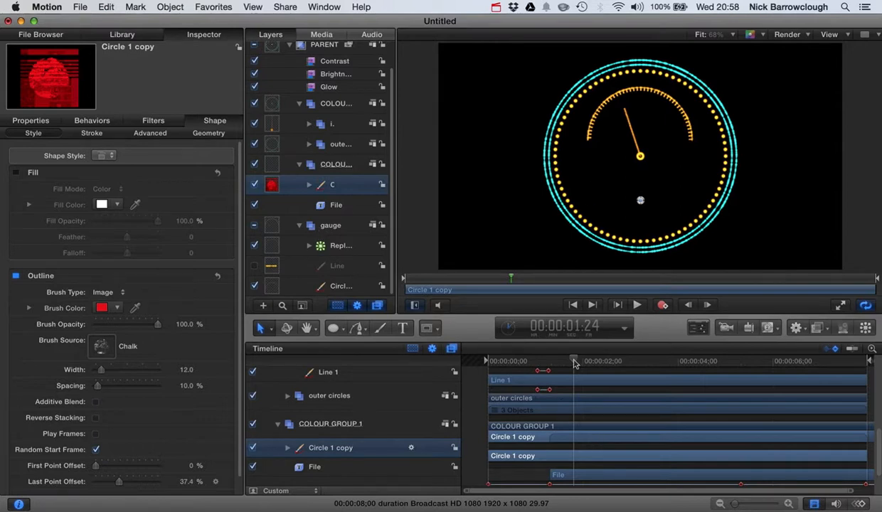
- Scrub and play the arc animation, then drop the gauge group into COLOUR GROUP 1 and check a later frame
drag(575, 362, 547, 361)
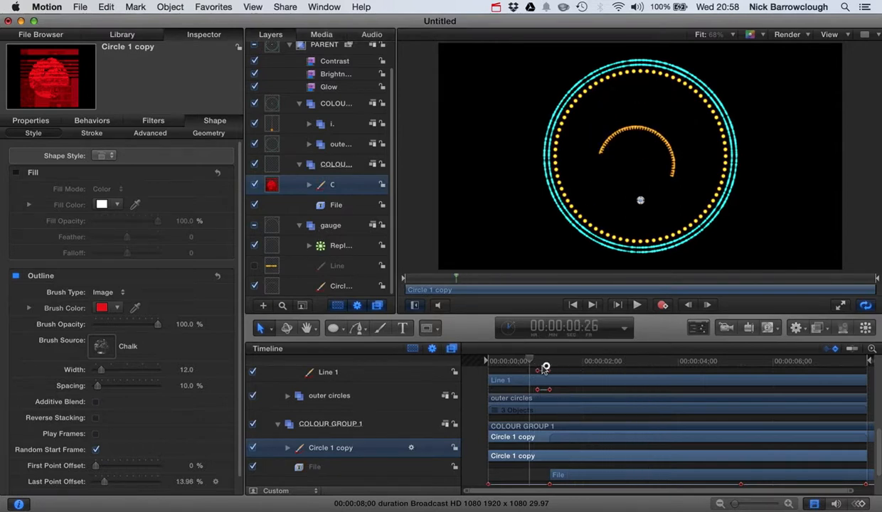
drag(547, 362, 640, 361)
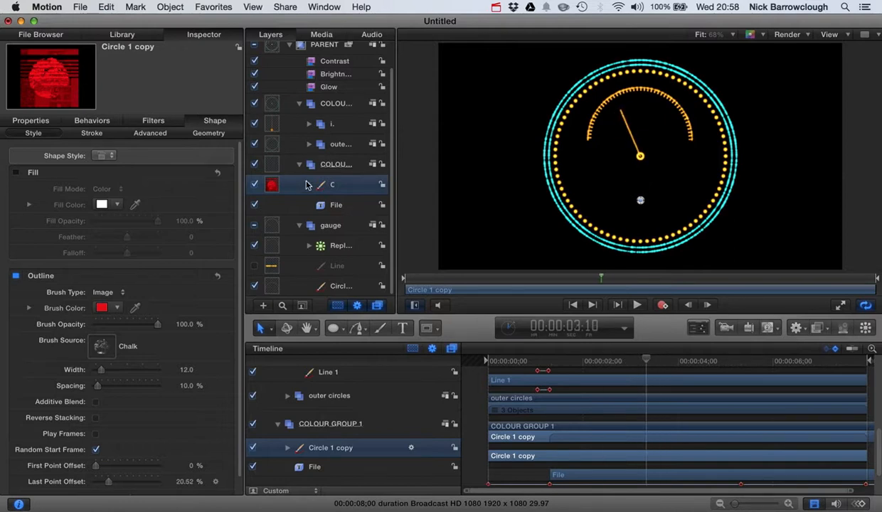
key(cmd+z)
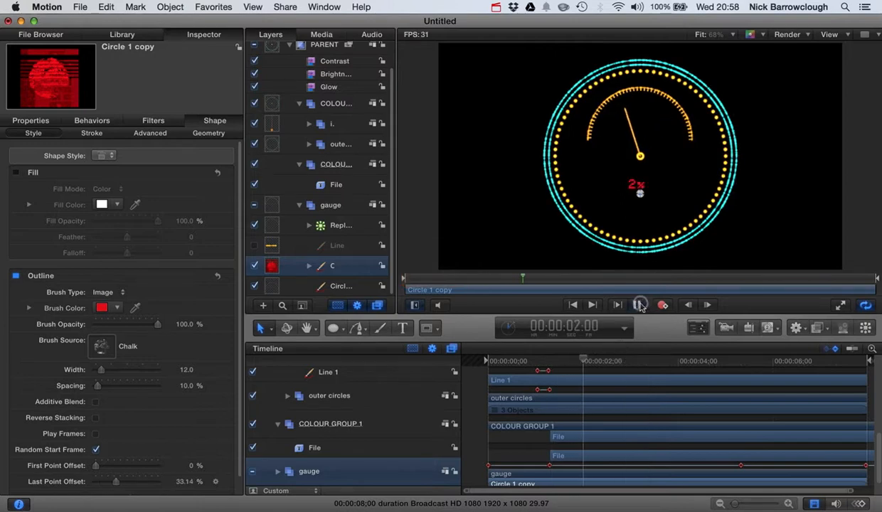
click(640, 305)
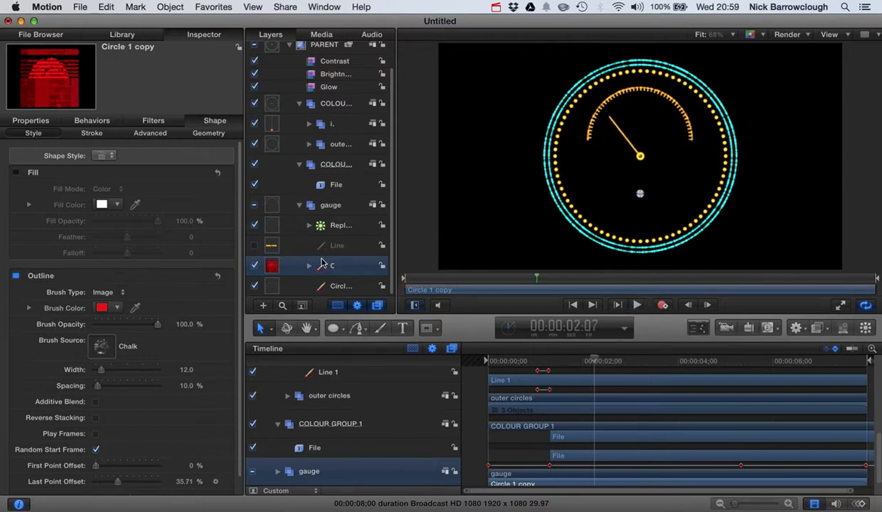
click(330, 205)
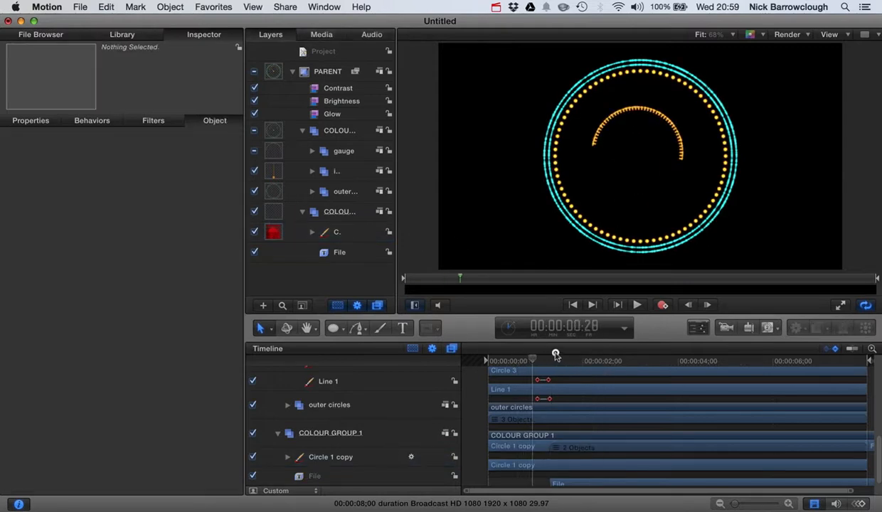
drag(555, 353, 609, 349)
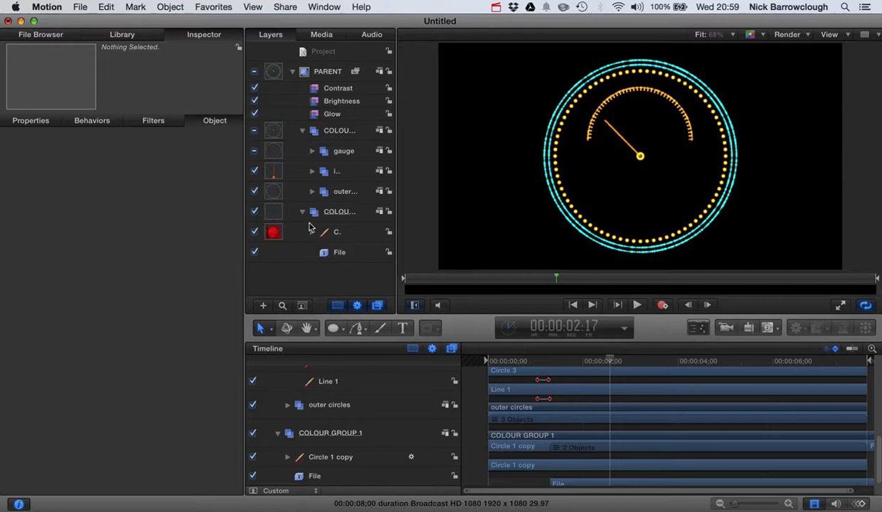
- Set the outer circles' two cyan rings and orange dotted ring to a White outline brush colour
click(301, 211)
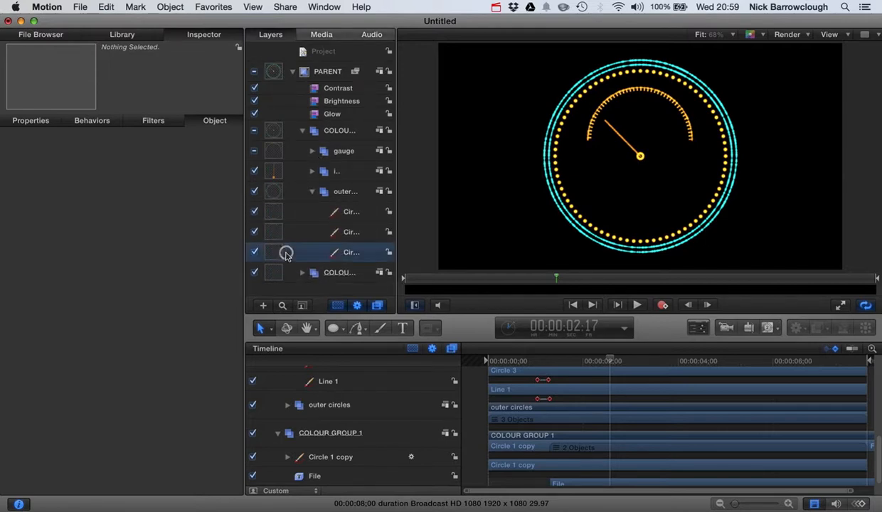
click(350, 231)
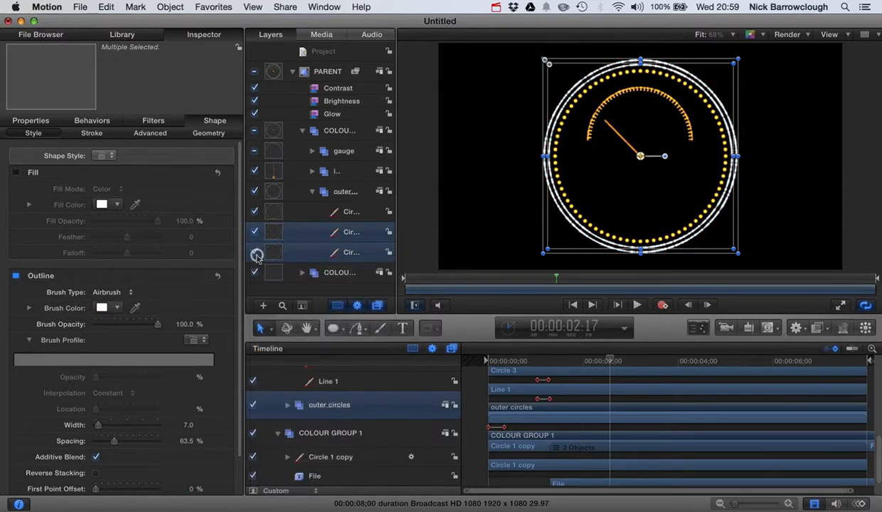
click(350, 211)
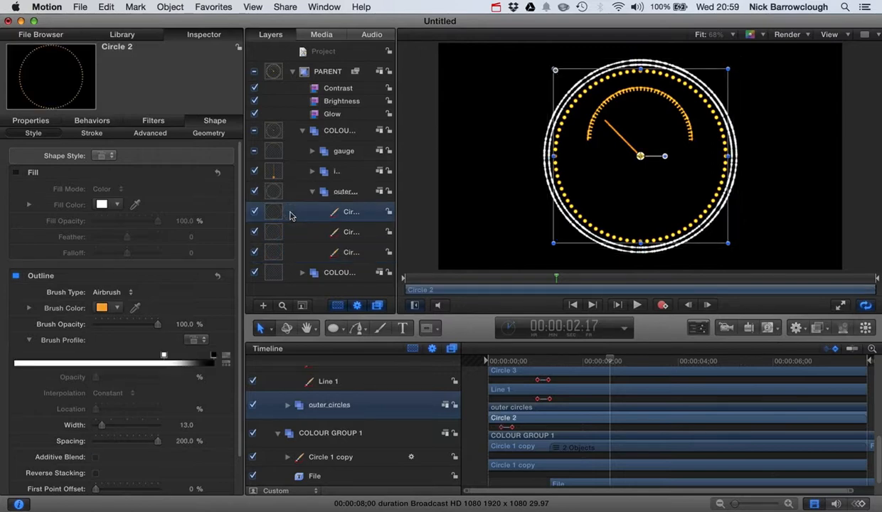
click(103, 308)
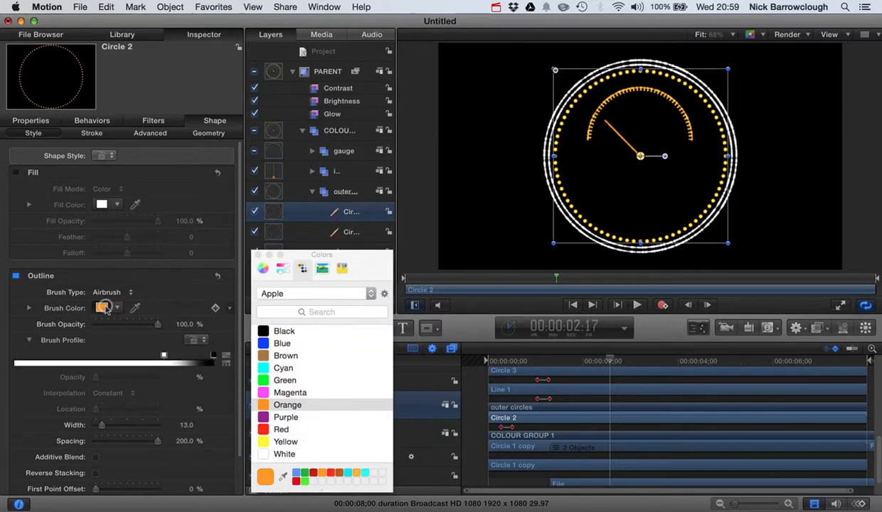
click(285, 331)
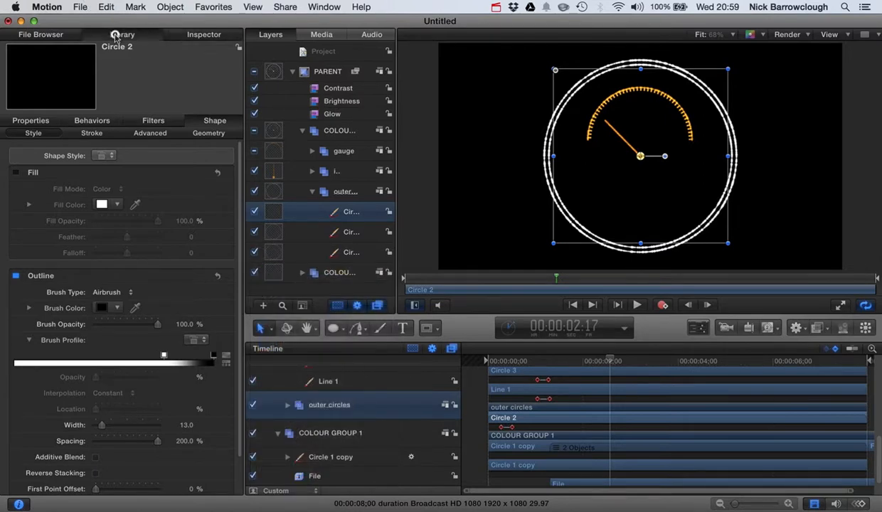
click(122, 34)
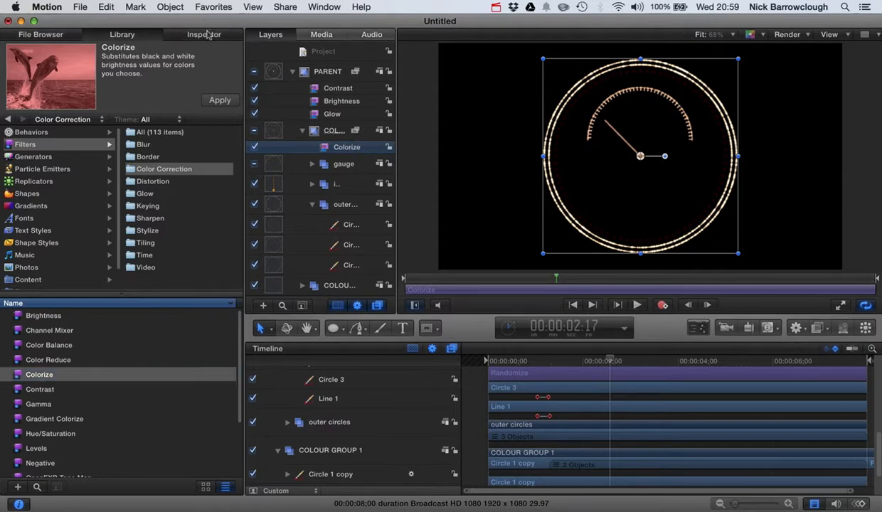
- Set the Colorize filter to remap white to cyan and black to orange, then collapse the colour group
click(205, 34)
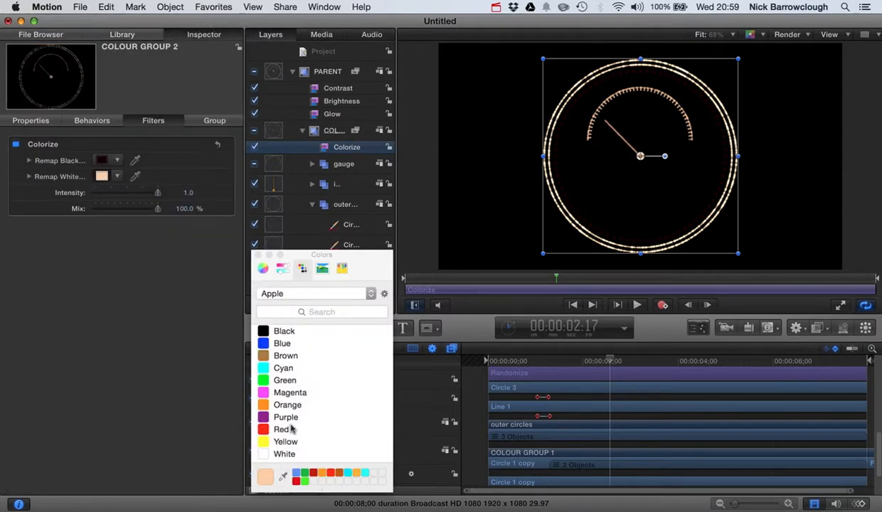
click(283, 367)
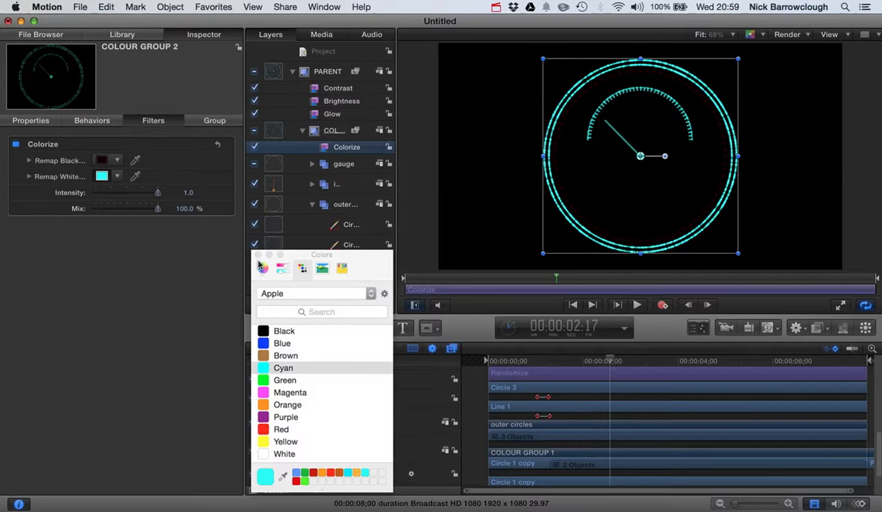
click(285, 331)
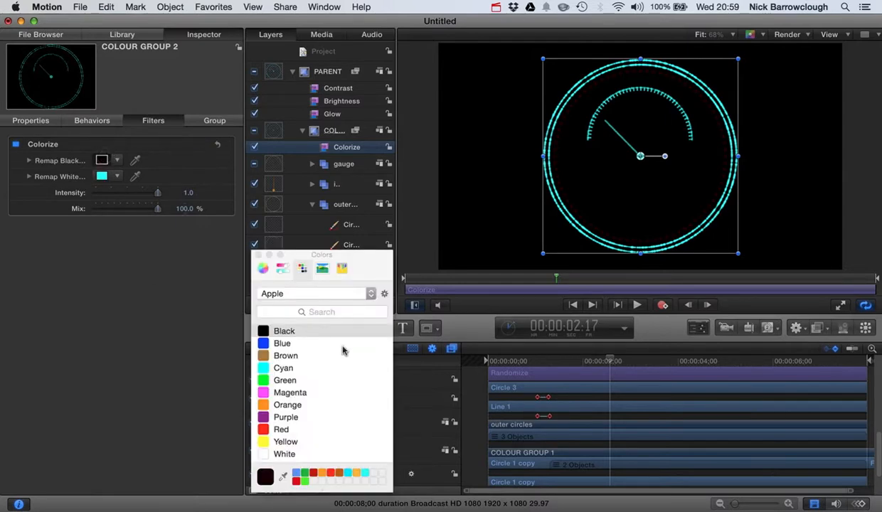
click(287, 404)
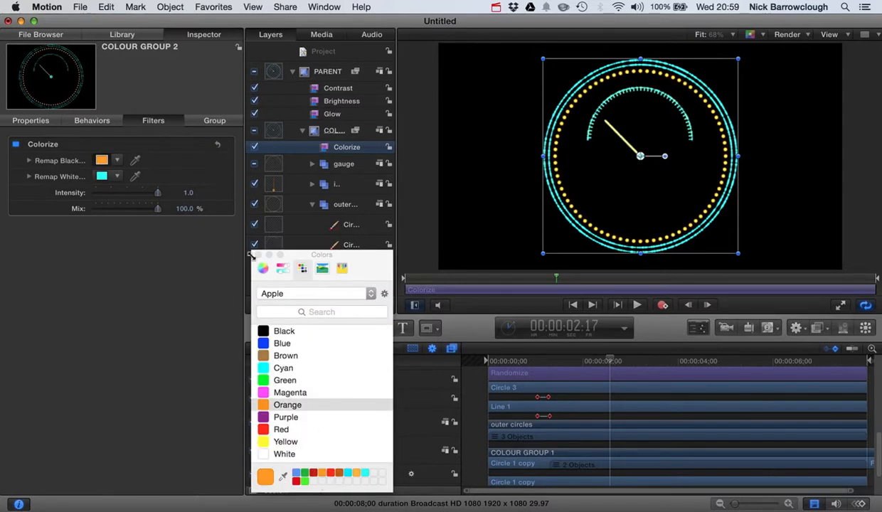
click(251, 255)
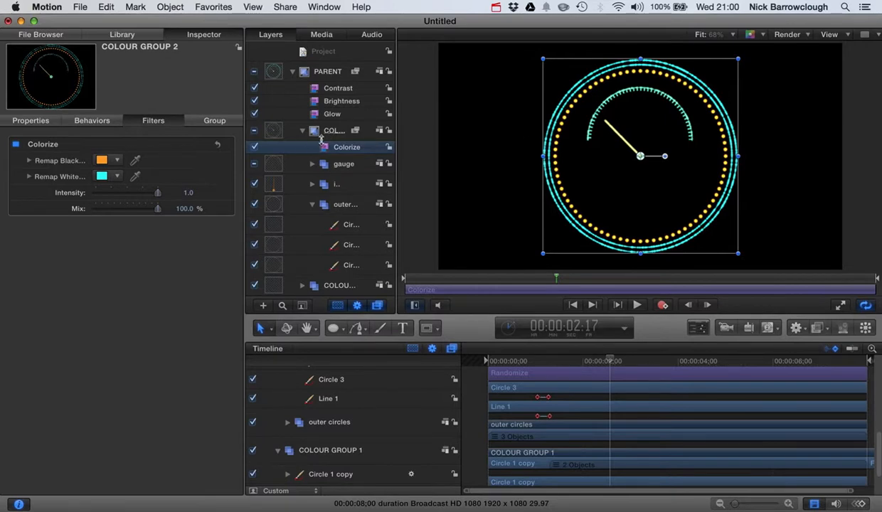
click(301, 131)
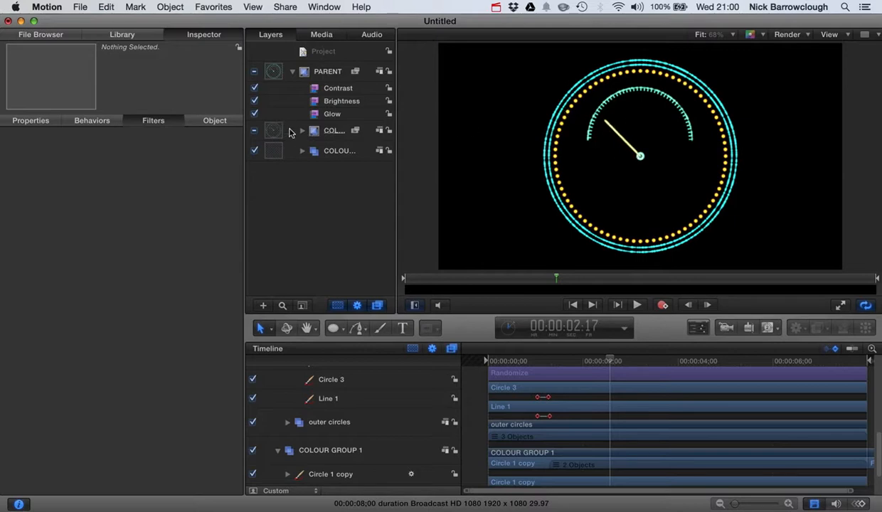
- Give the indicator's Circle 3 a black outline brush so Colorize renders the needle orange
click(302, 131)
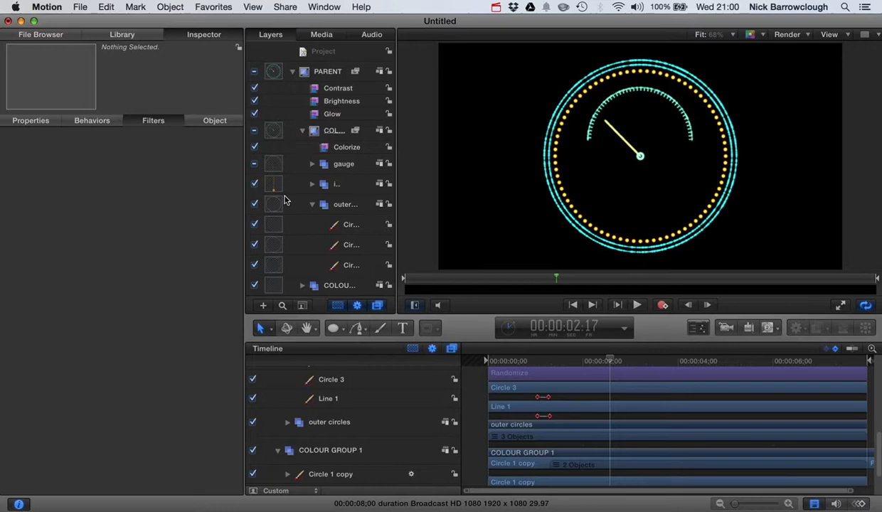
click(335, 185)
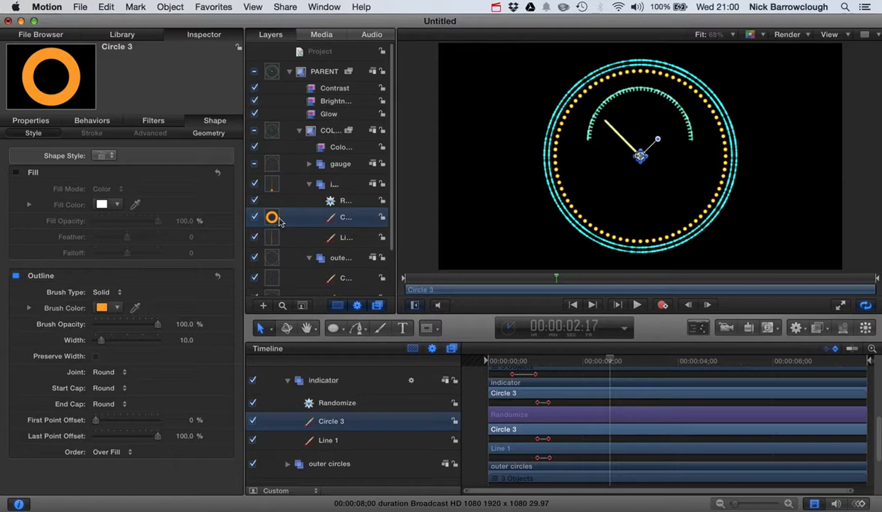
click(103, 307)
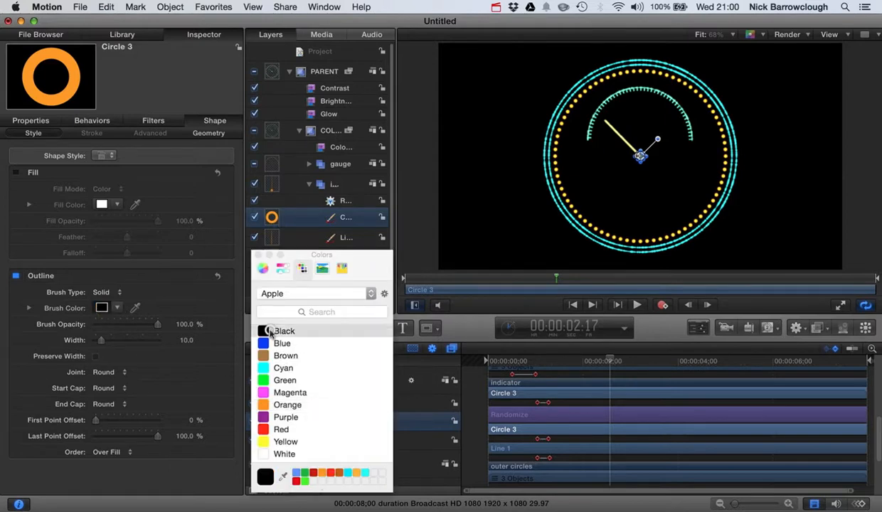
click(284, 330)
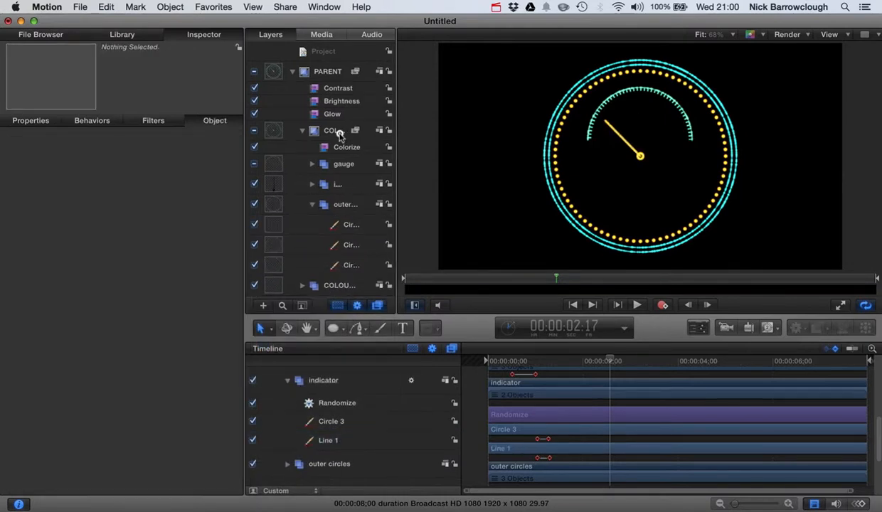
click(347, 146)
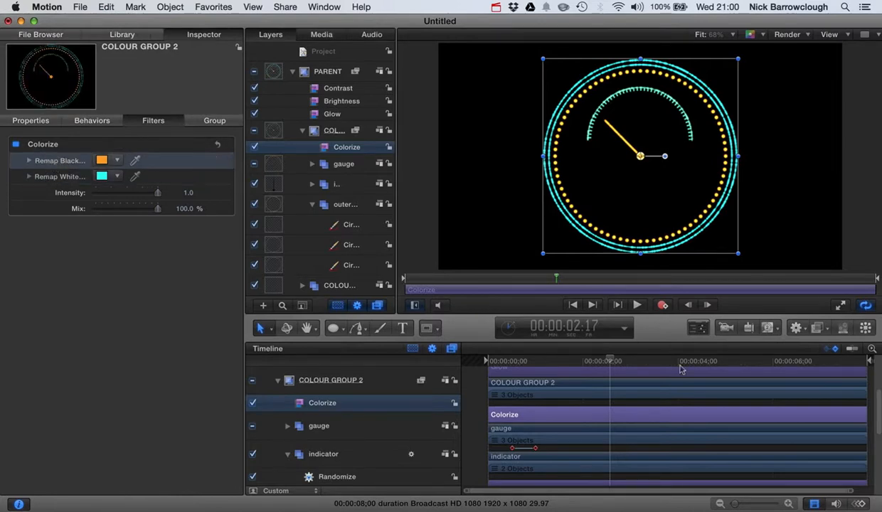
click(538, 361)
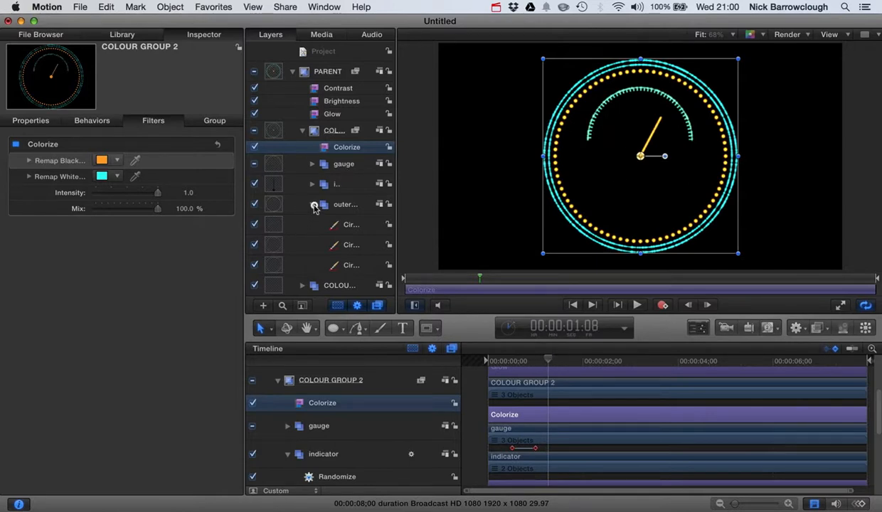
click(312, 205)
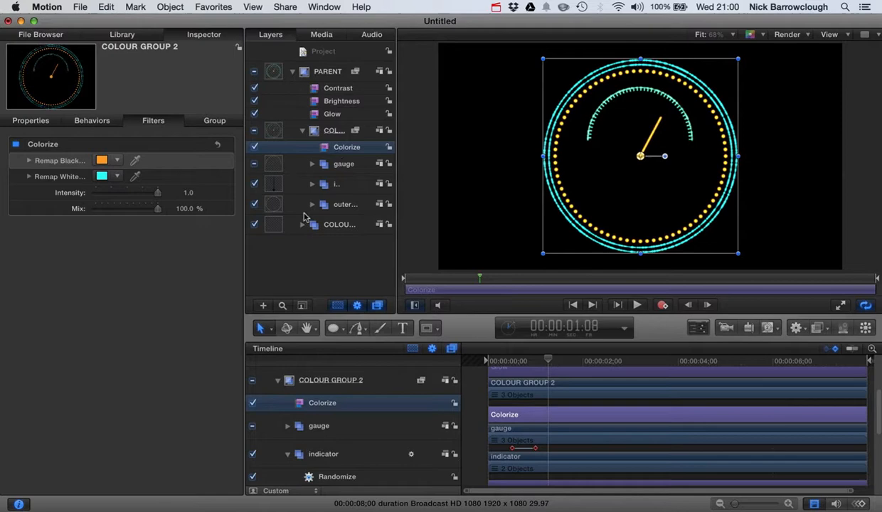
click(312, 205)
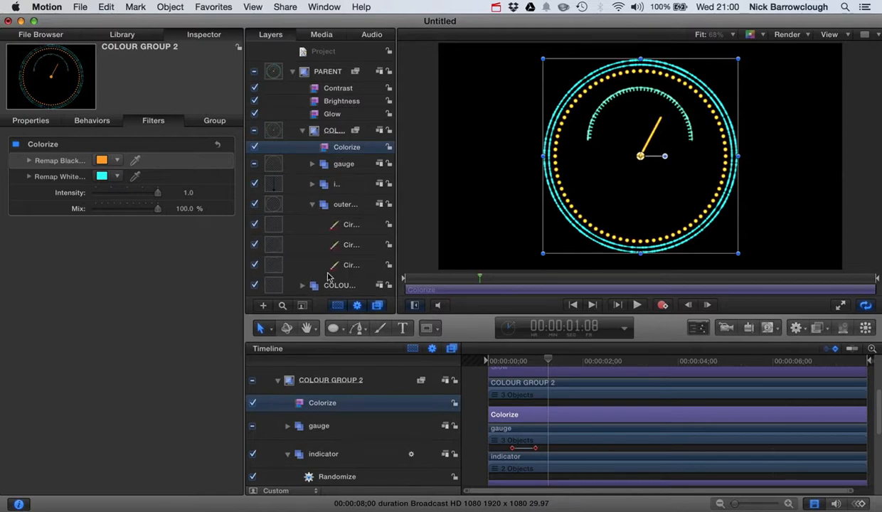
click(312, 205)
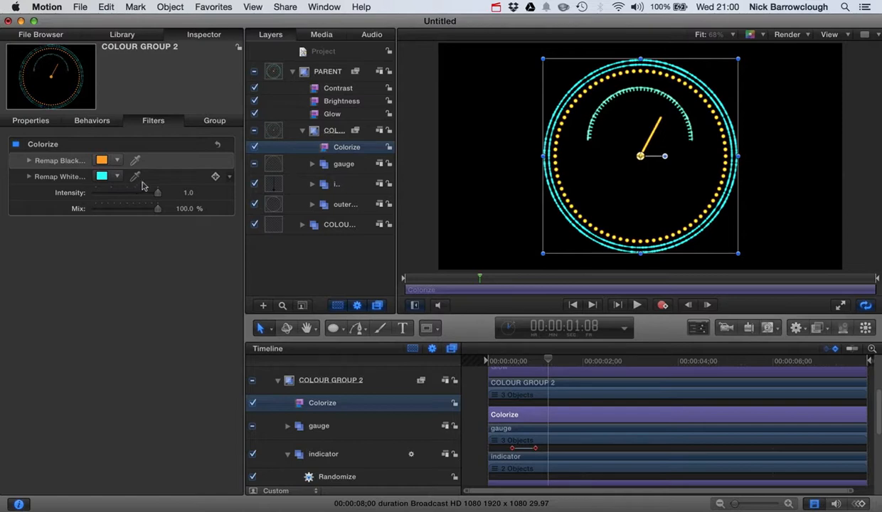
click(337, 185)
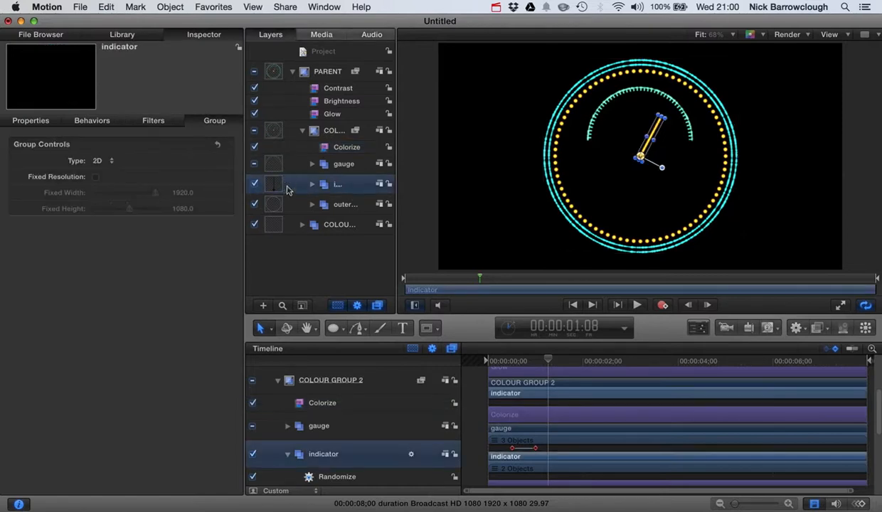
click(312, 185)
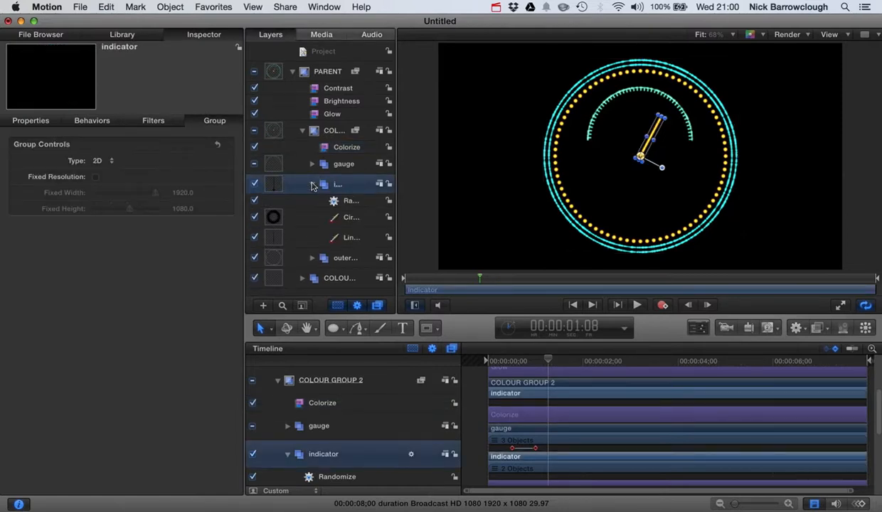
click(311, 185)
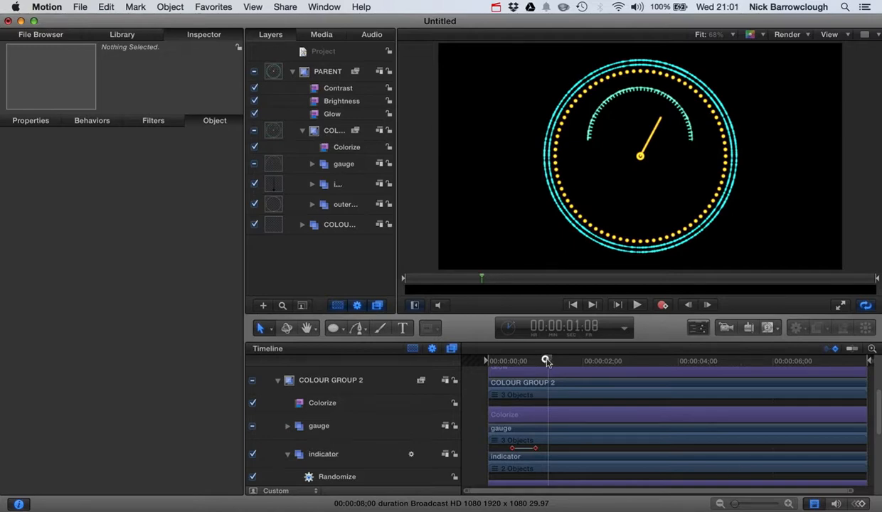
drag(546, 362, 533, 362)
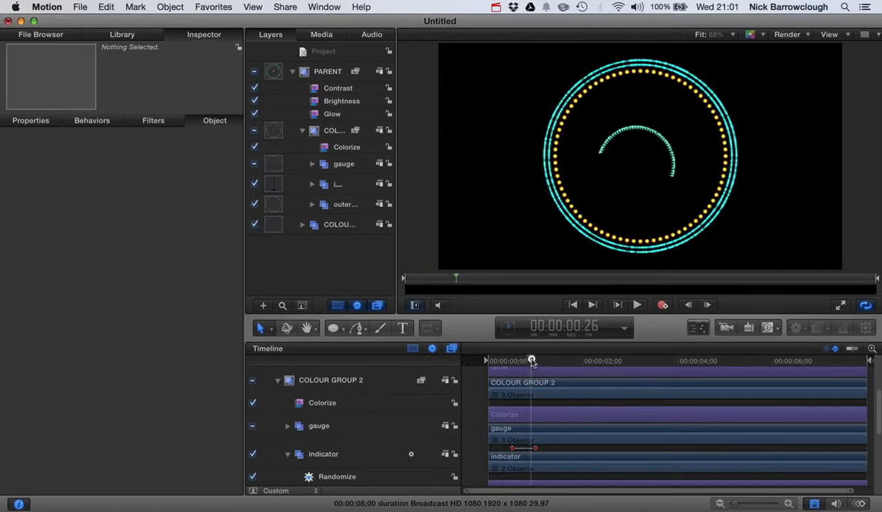
drag(532, 361, 581, 361)
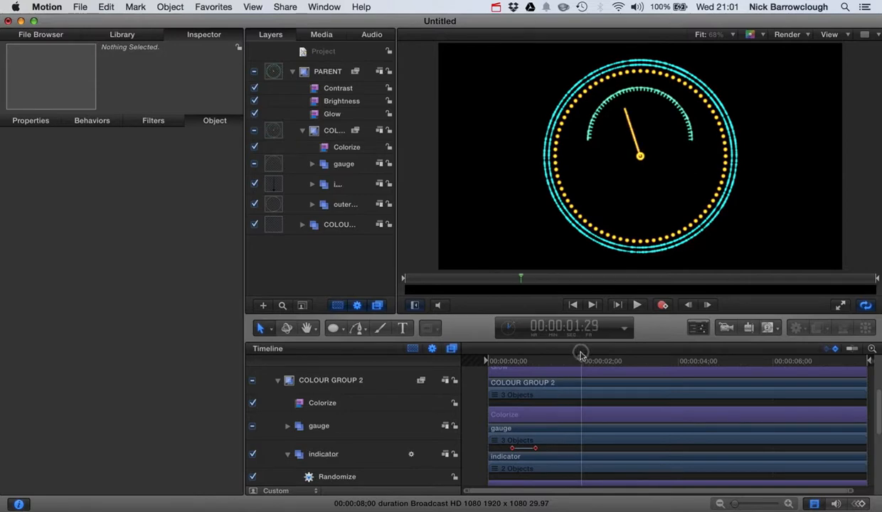
click(80, 6)
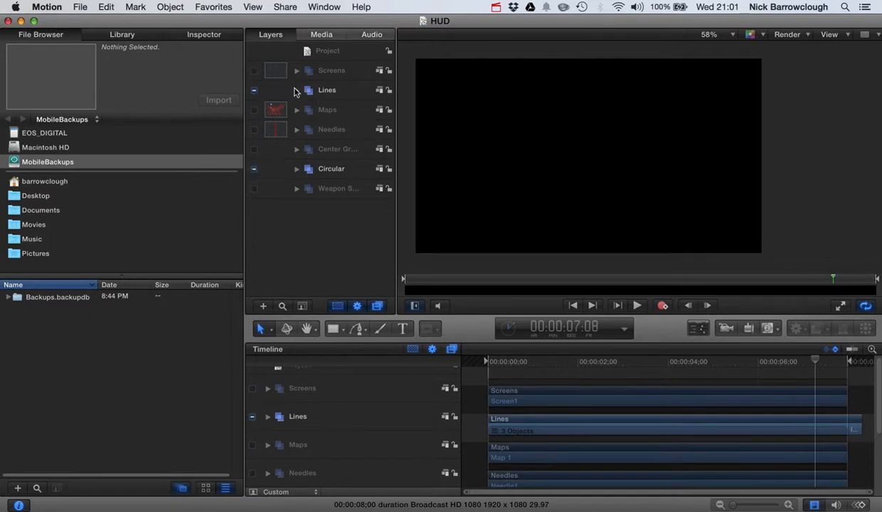
- Expand Lines to preview its animation, stop playback, collapse it and expand Circular
click(296, 90)
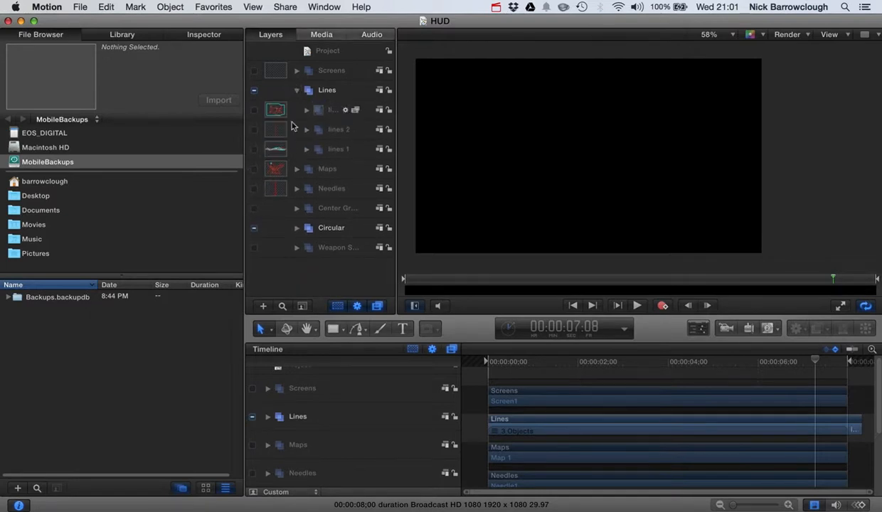
mouse_move(296, 94)
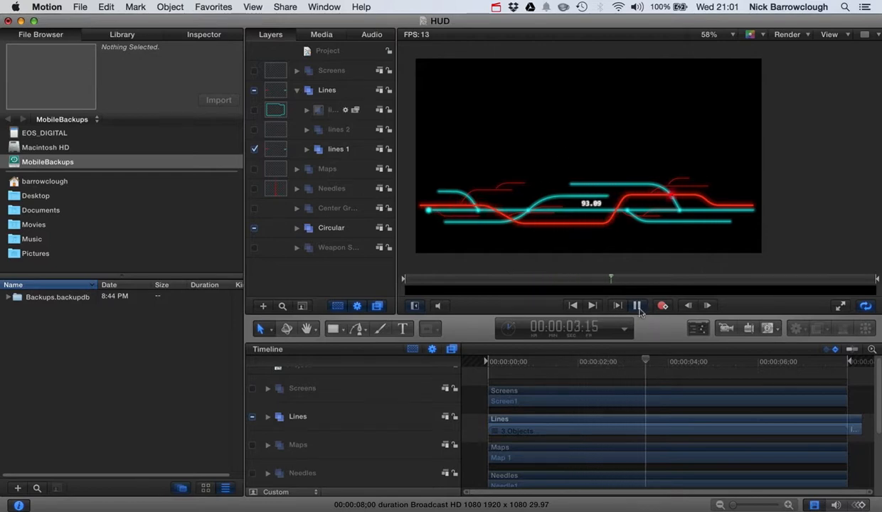
click(638, 305)
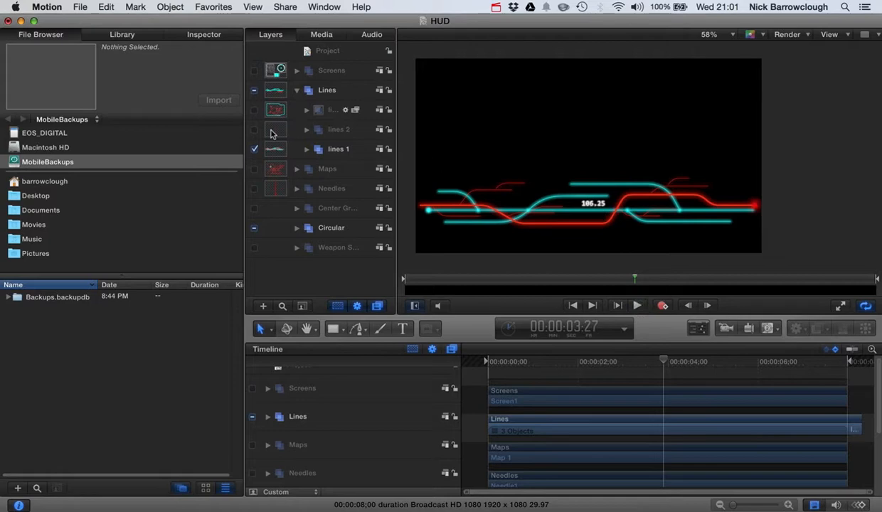
mouse_move(299, 227)
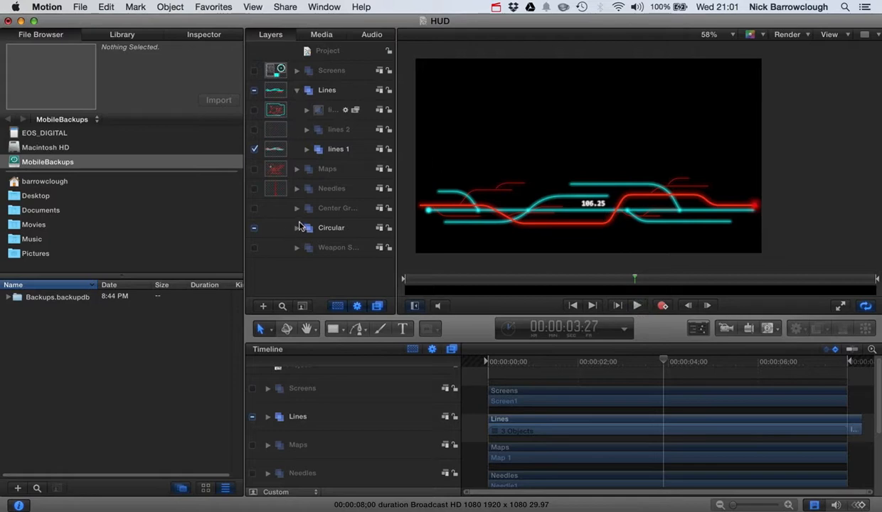
mouse_move(273, 131)
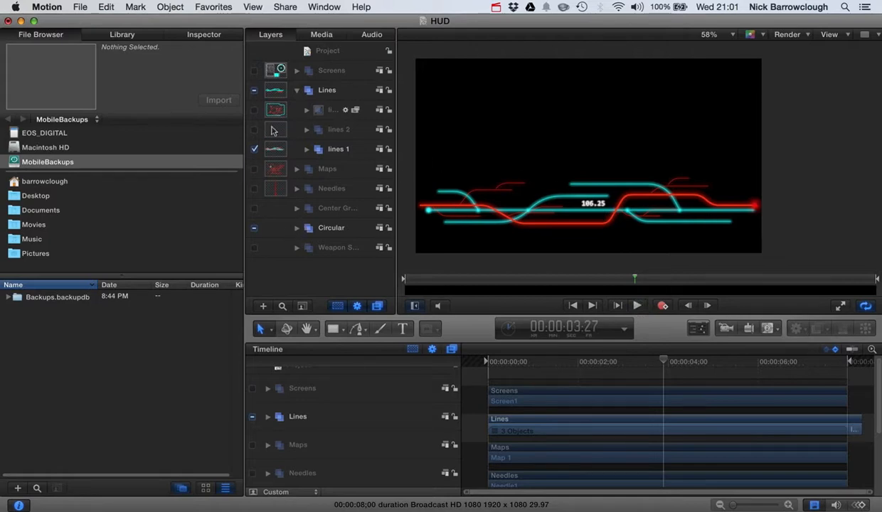
click(296, 89)
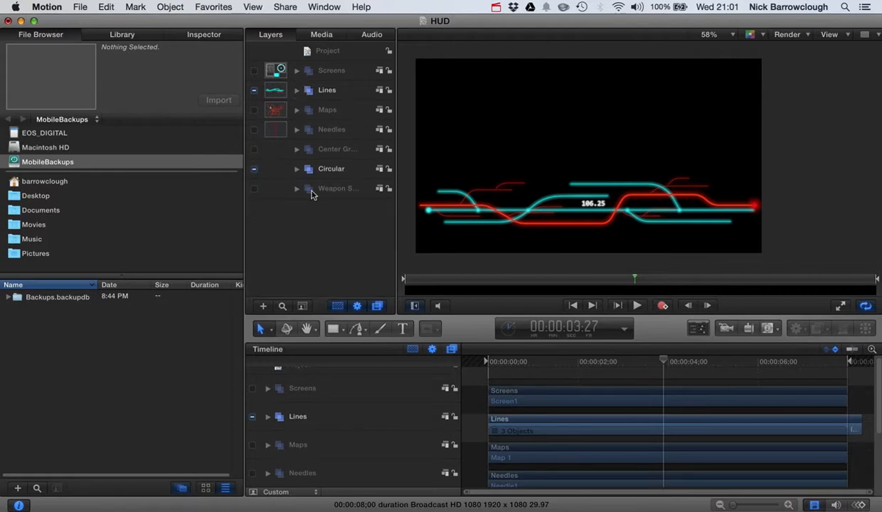
click(296, 168)
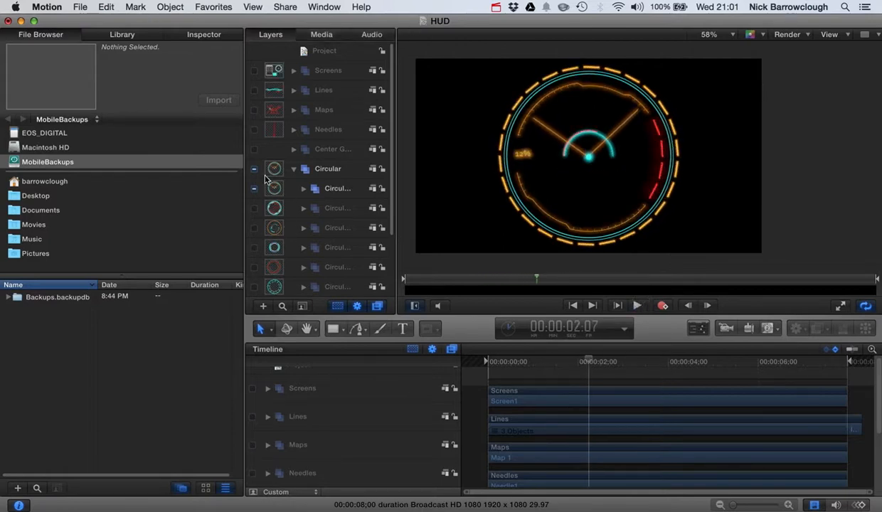
- Enable a Circular ring layer, play its red ticked ring with cyan arcs, then stop
click(254, 168)
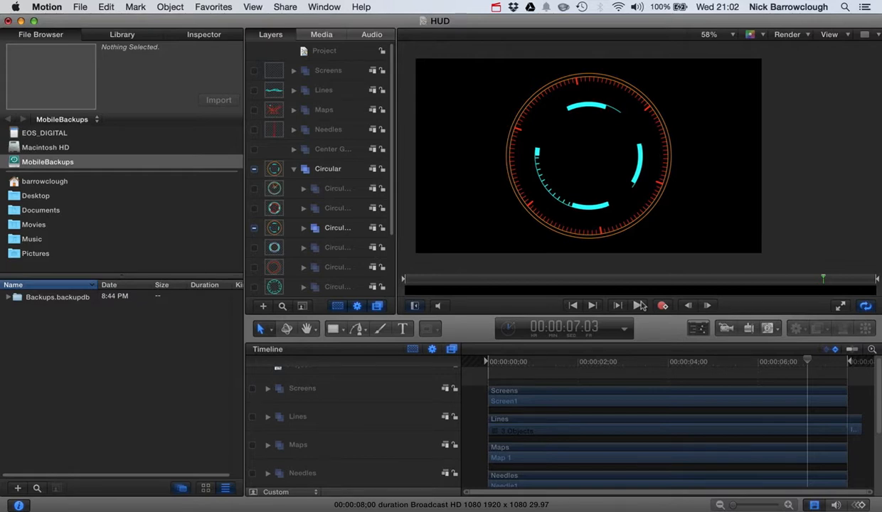
click(639, 305)
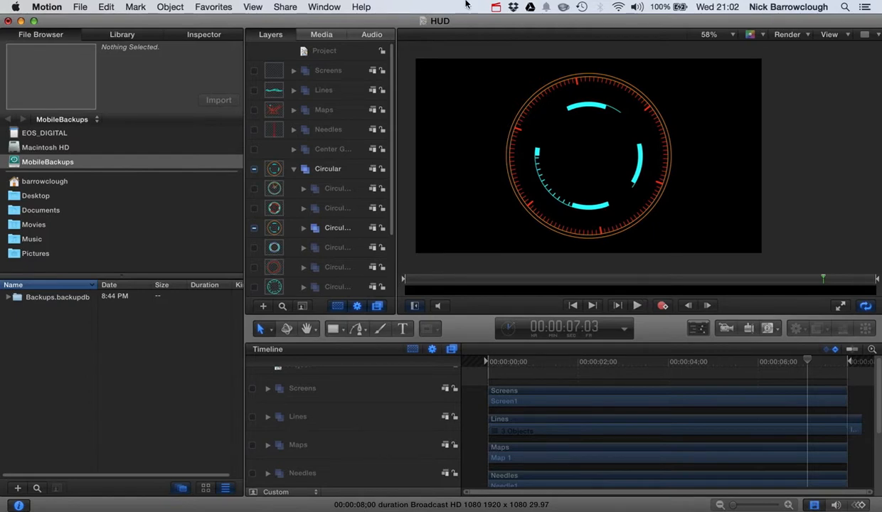